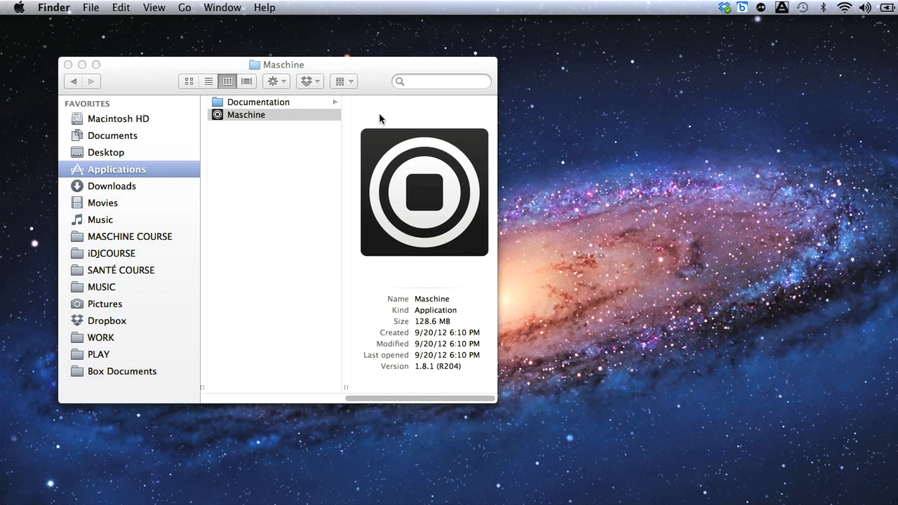
Launch the Maschine app from Finder's Applications folder
double_click(246, 114)
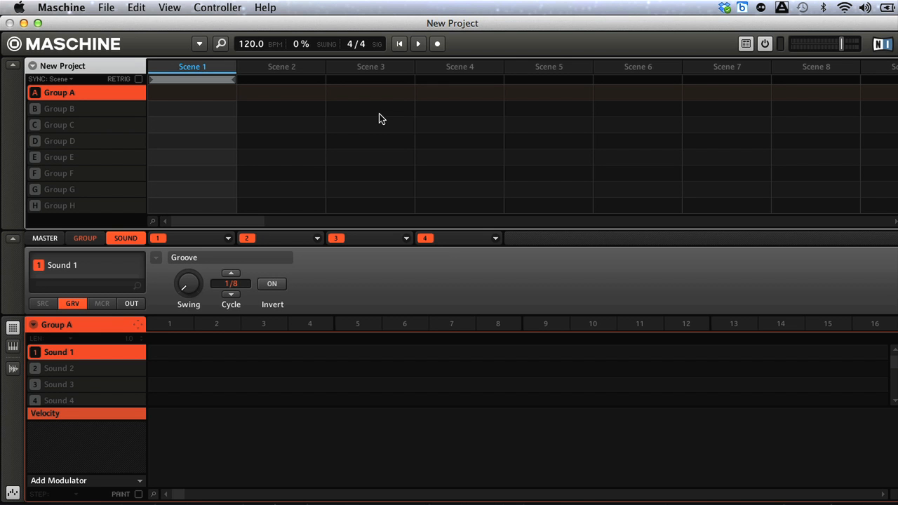
mouse_move(99, 28)
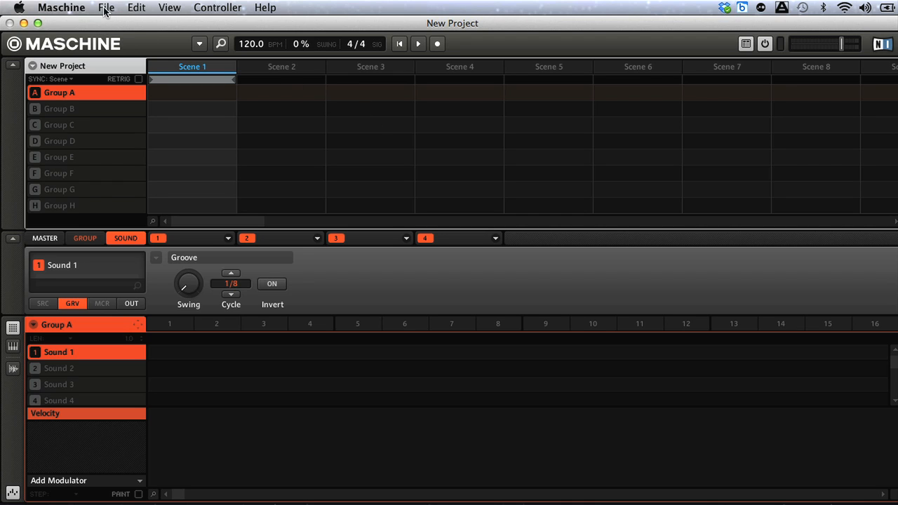
mouse_move(117, 18)
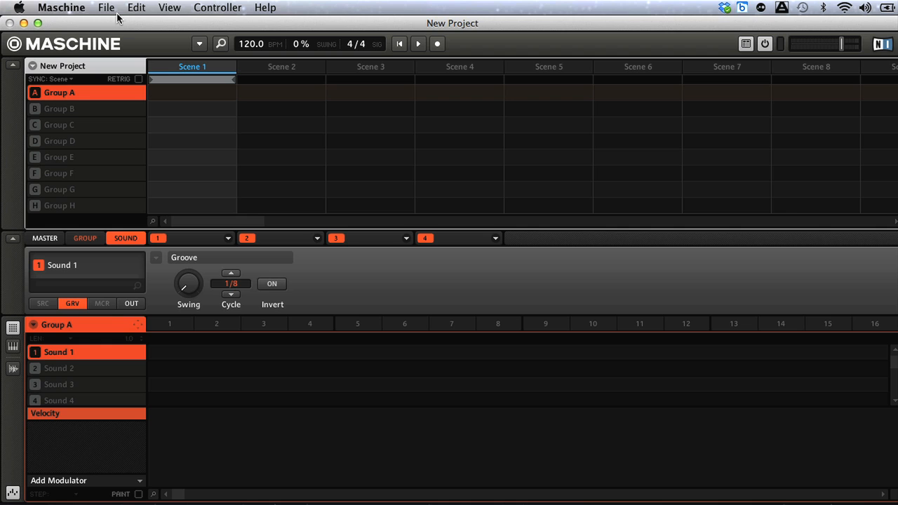
Open Mod10.mprj from the Desktop through File > Open
click(105, 7)
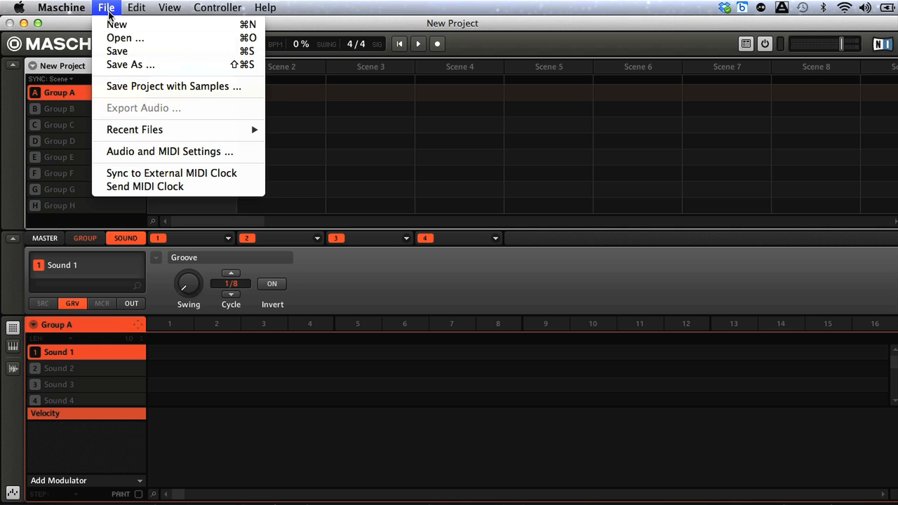
click(125, 38)
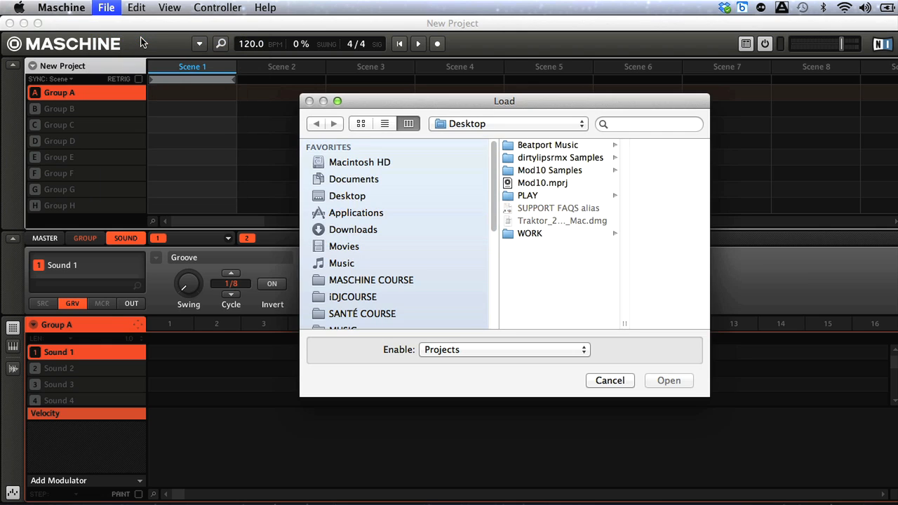
click(348, 195)
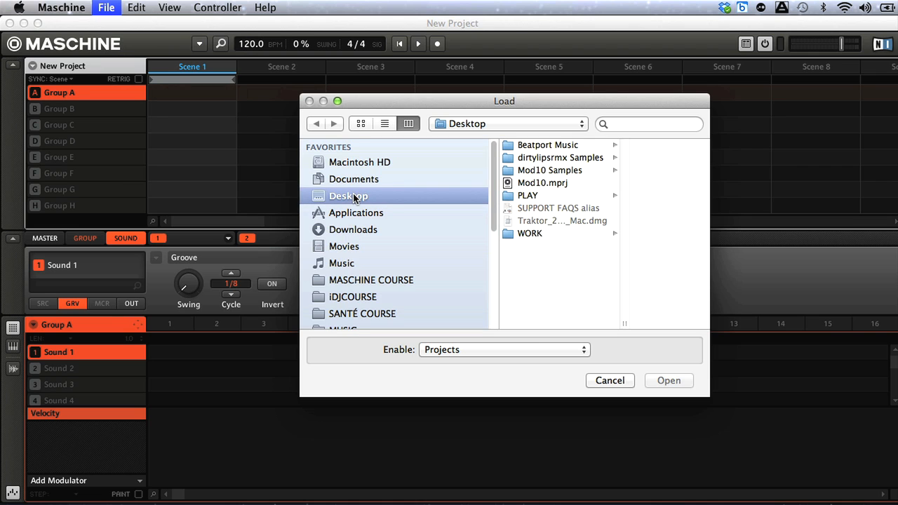
click(610, 380)
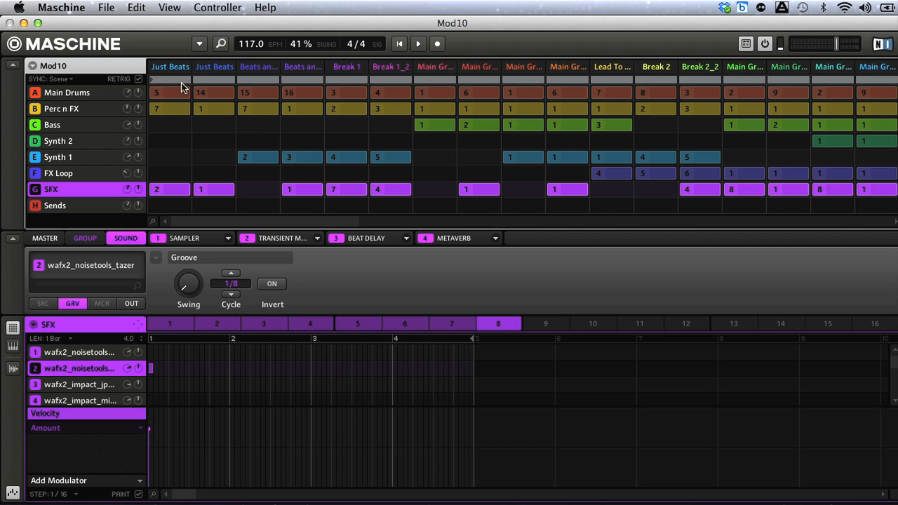
click(106, 7)
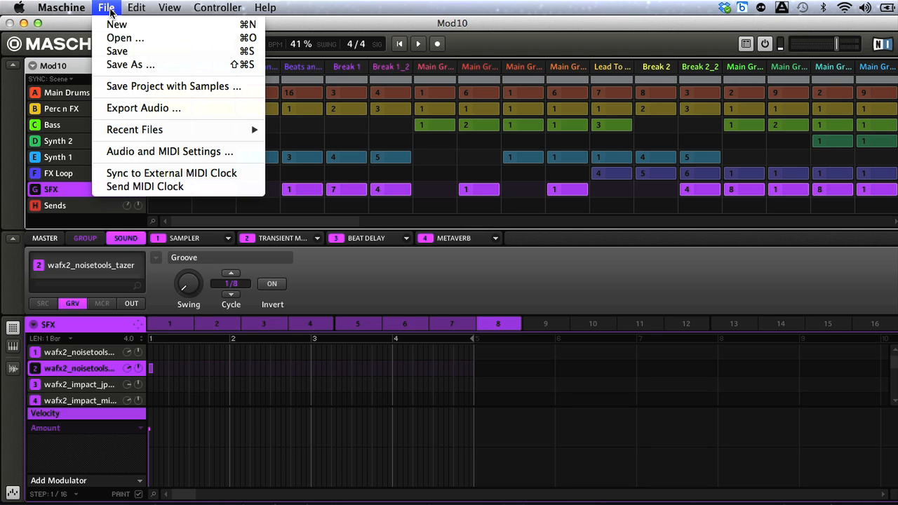
mouse_move(169, 152)
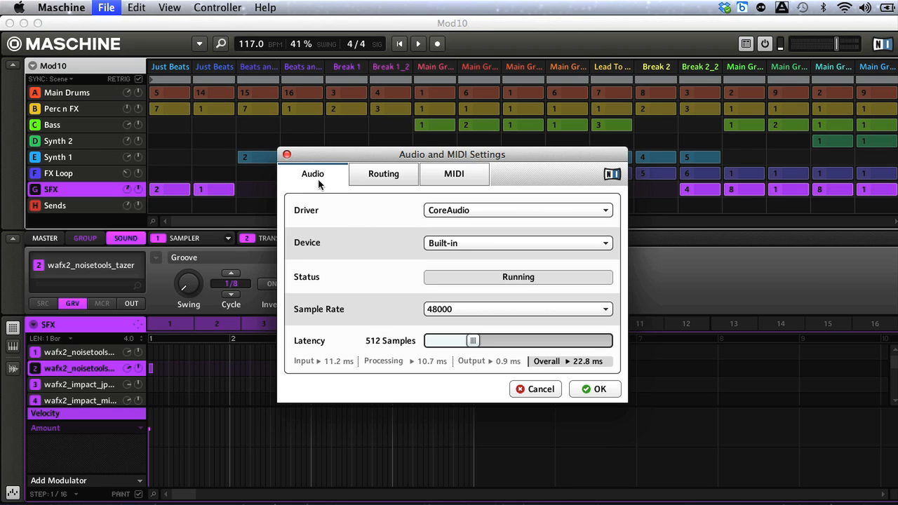
mouse_move(324, 252)
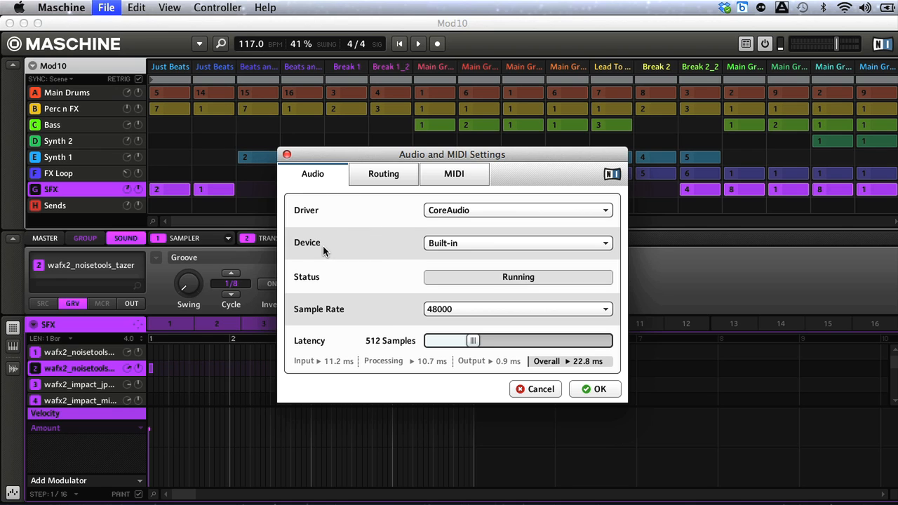
click(517, 243)
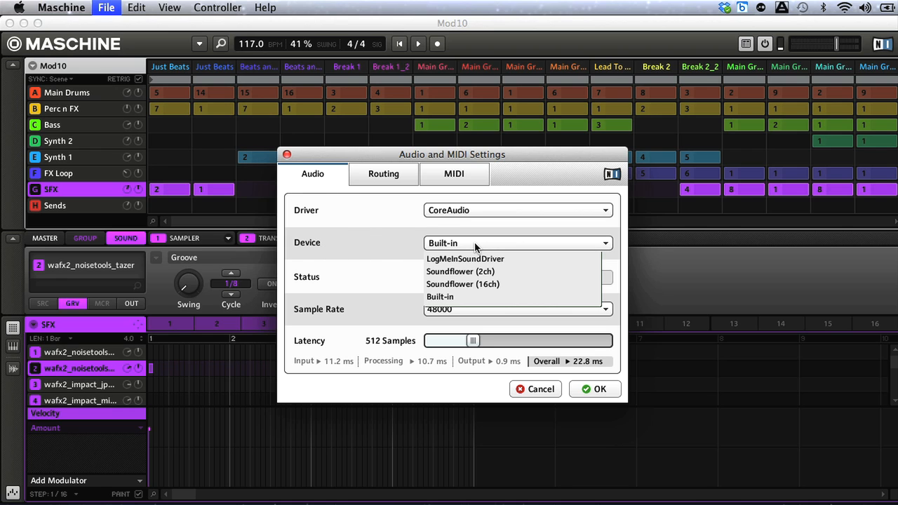
mouse_move(476, 265)
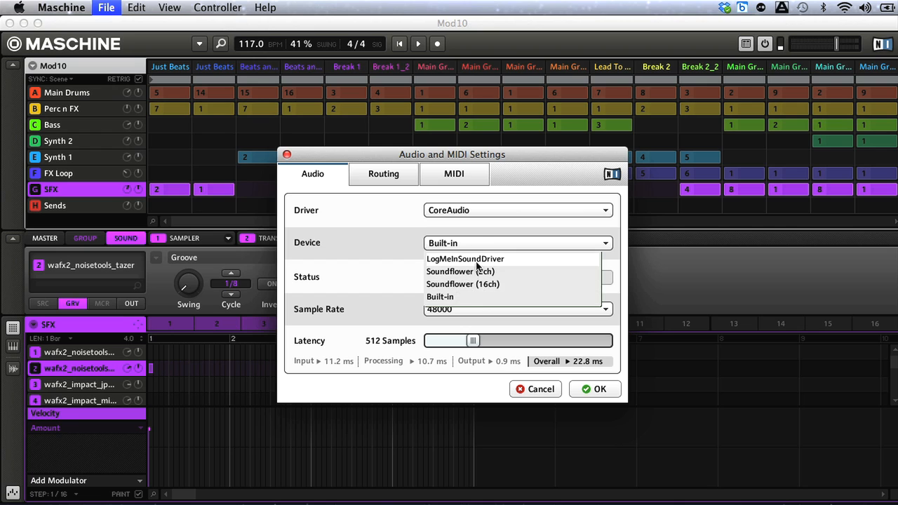
mouse_move(470, 297)
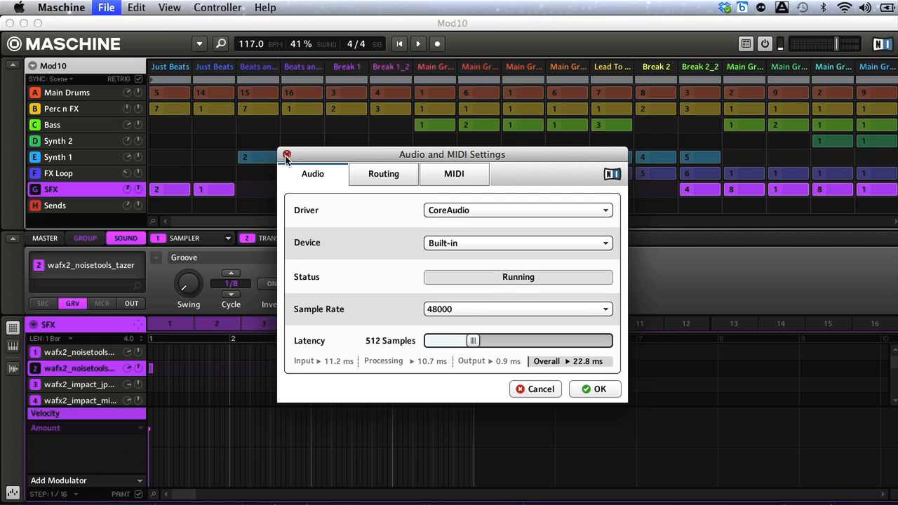
click(287, 154)
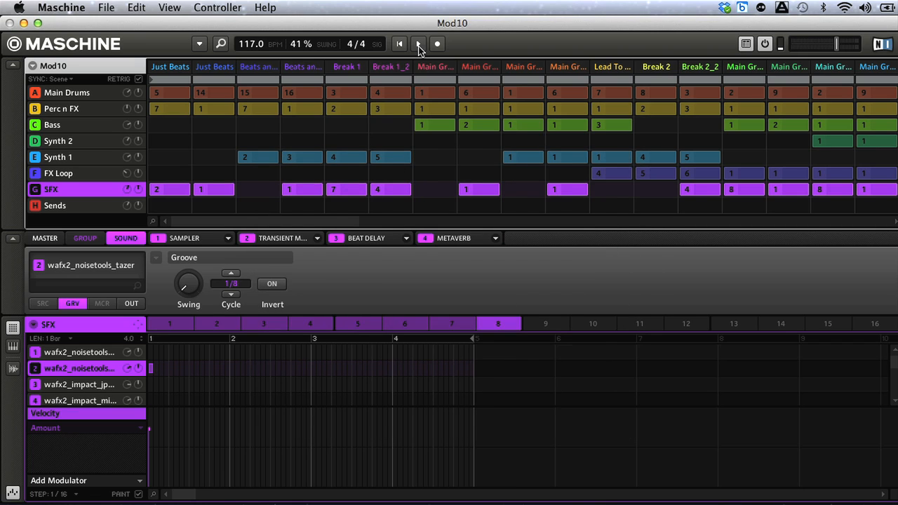
Play Mod10 and launch other scenes live, including the fourth scene and Break 1
click(418, 44)
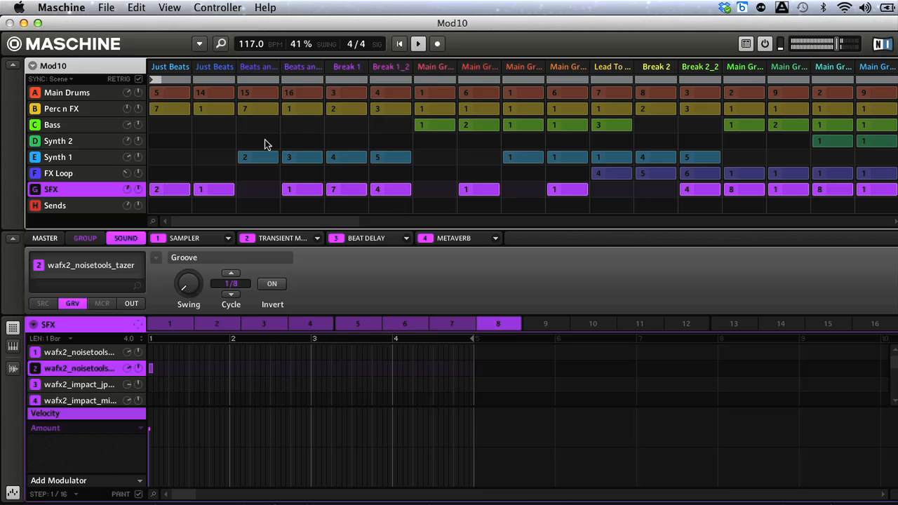
mouse_move(195, 146)
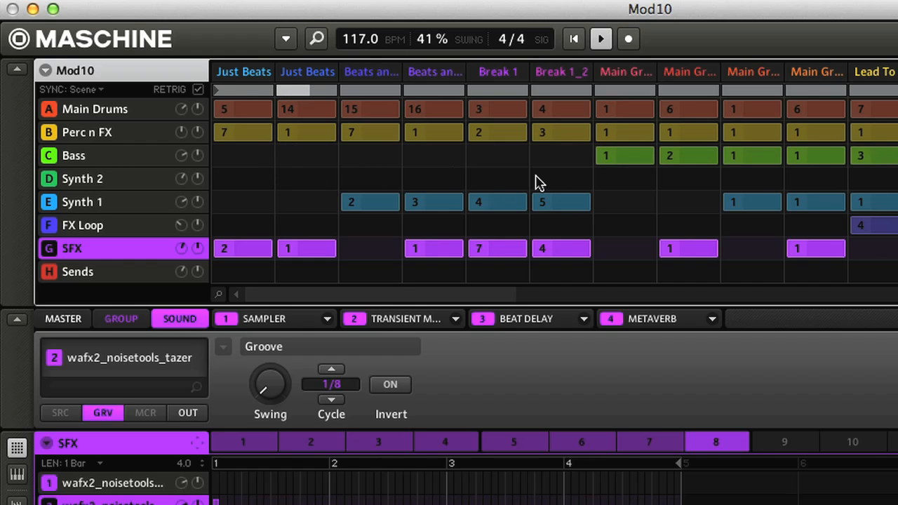
click(307, 90)
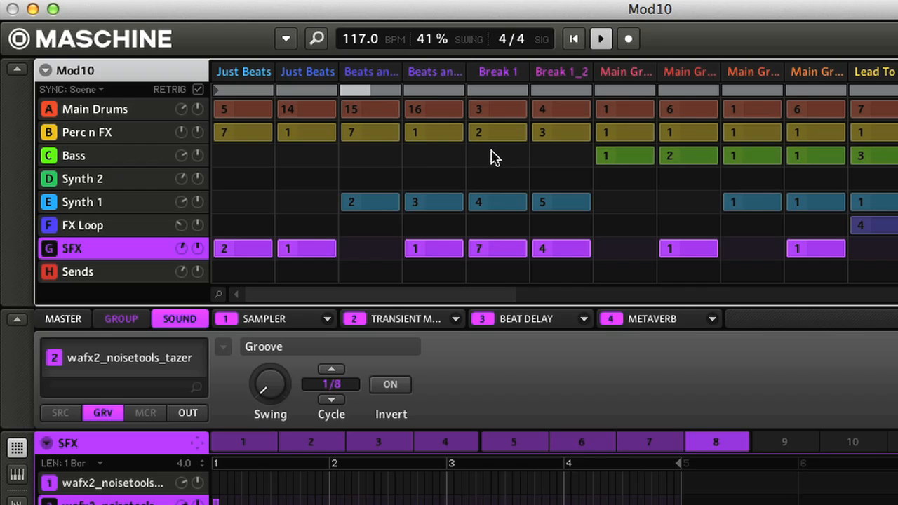
click(433, 71)
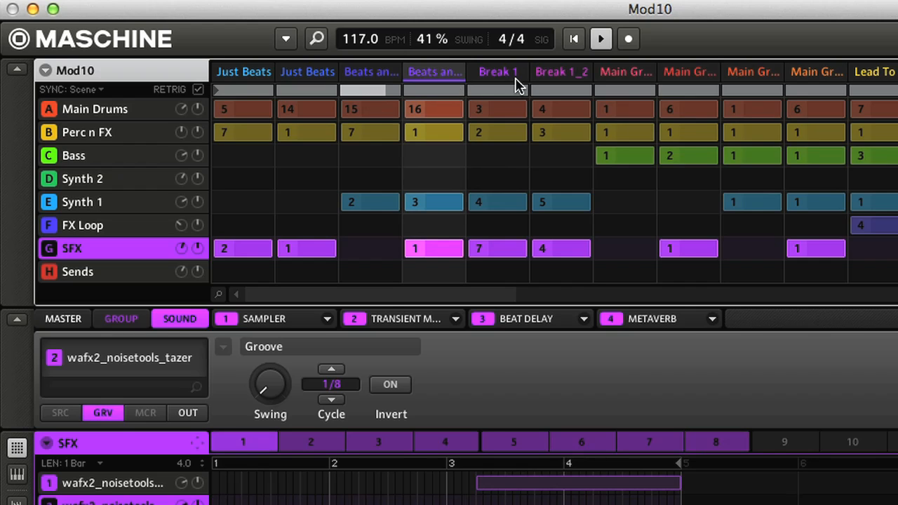
click(560, 72)
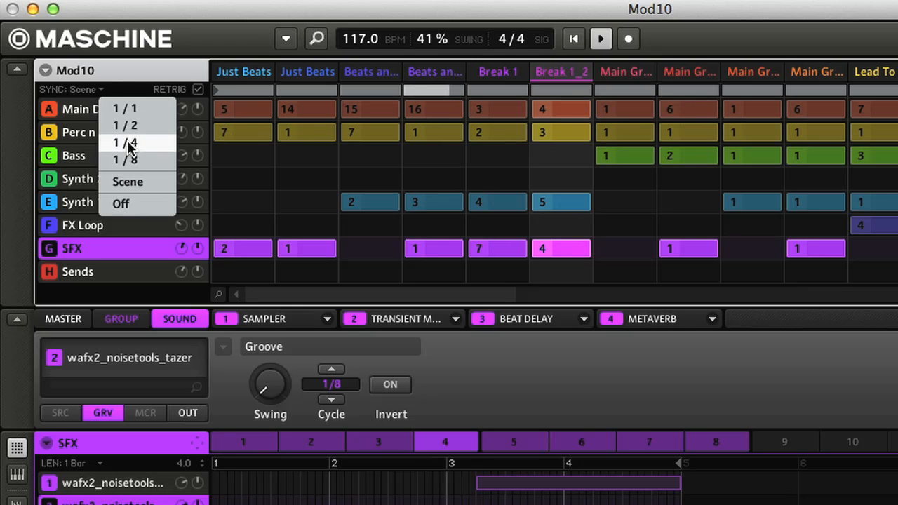
Set scene SYNC to 1/4 and test it by launching another scene
click(125, 143)
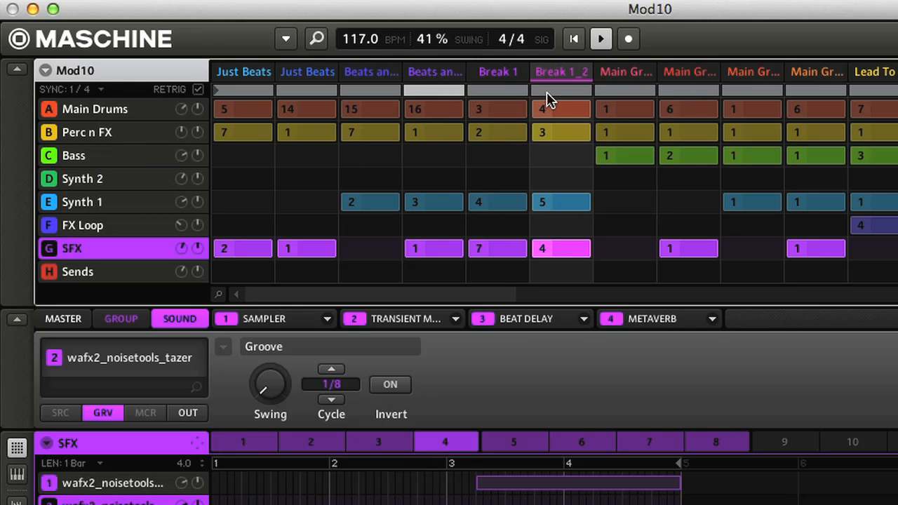
mouse_move(614, 125)
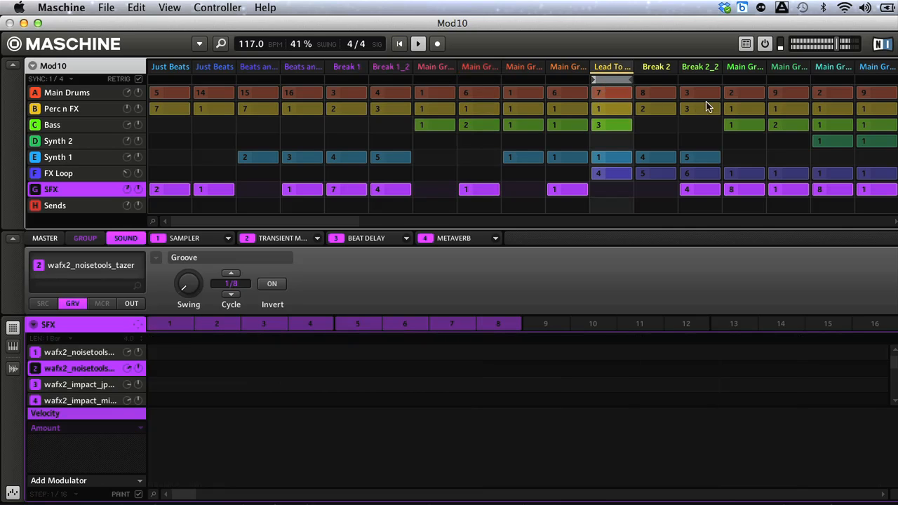
click(699, 79)
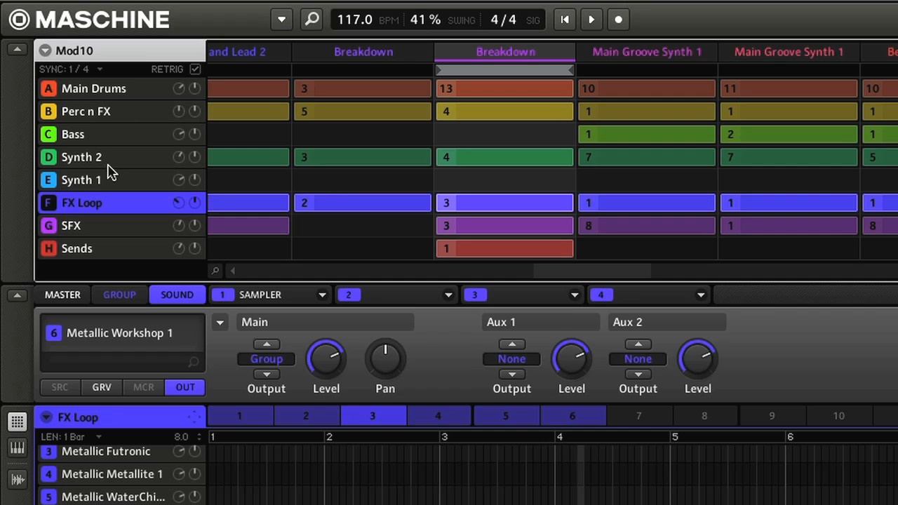
Step through the Bass group to Synth 2, then restart playback from the loop start
click(93, 89)
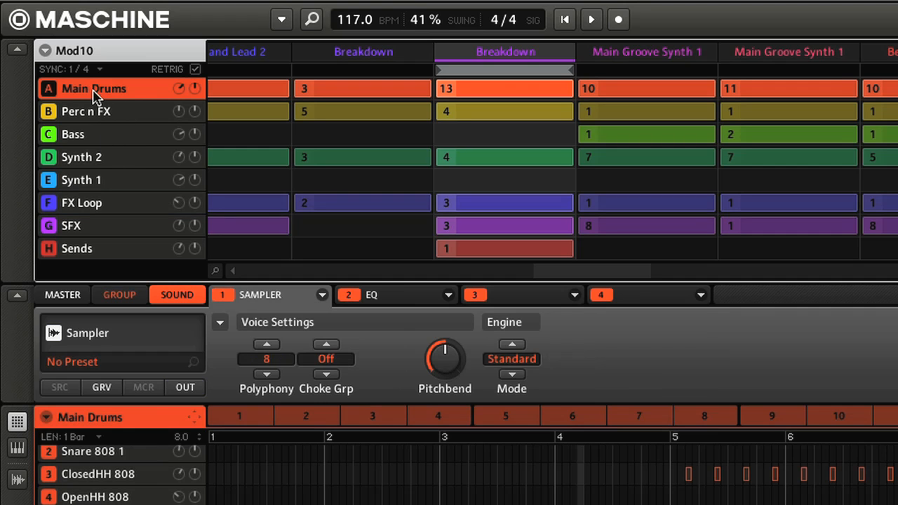
click(73, 134)
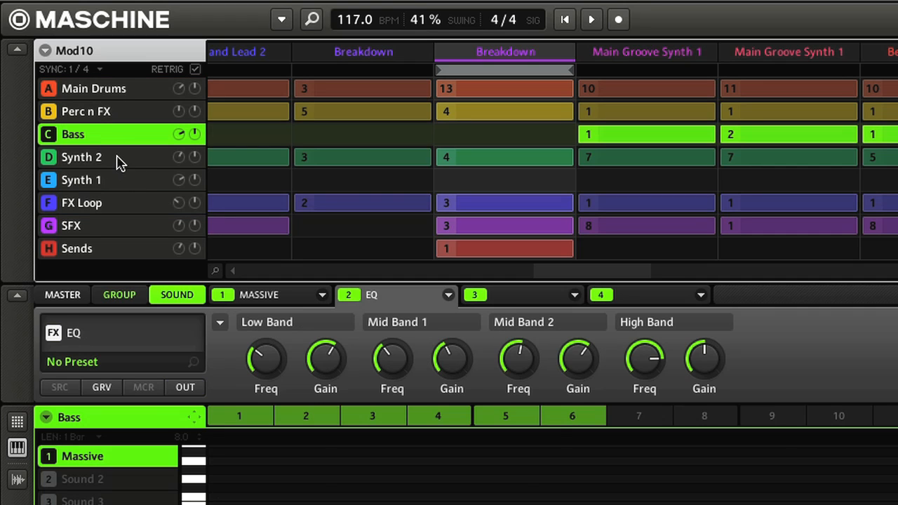
click(82, 157)
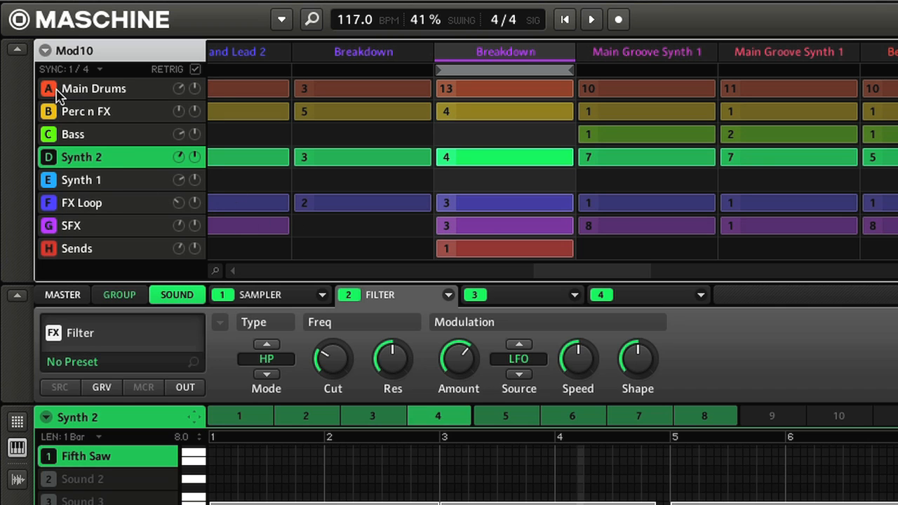
mouse_move(110, 259)
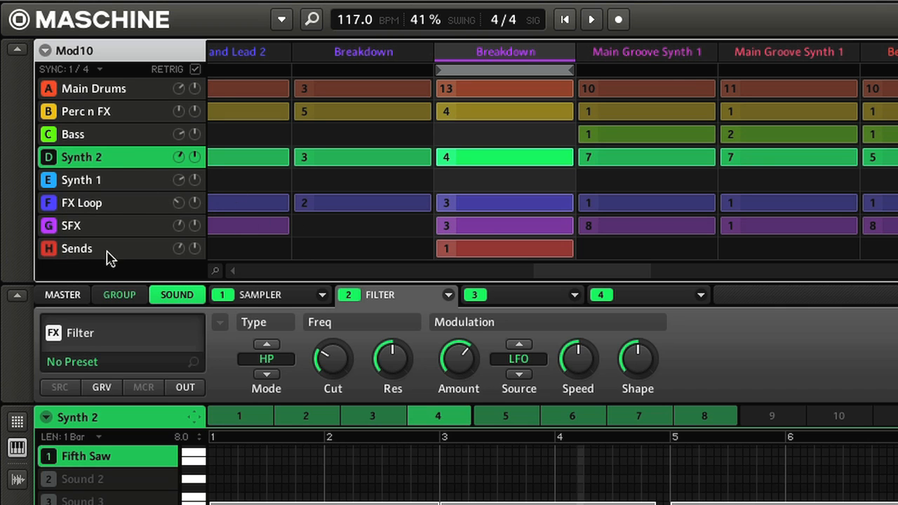
click(564, 19)
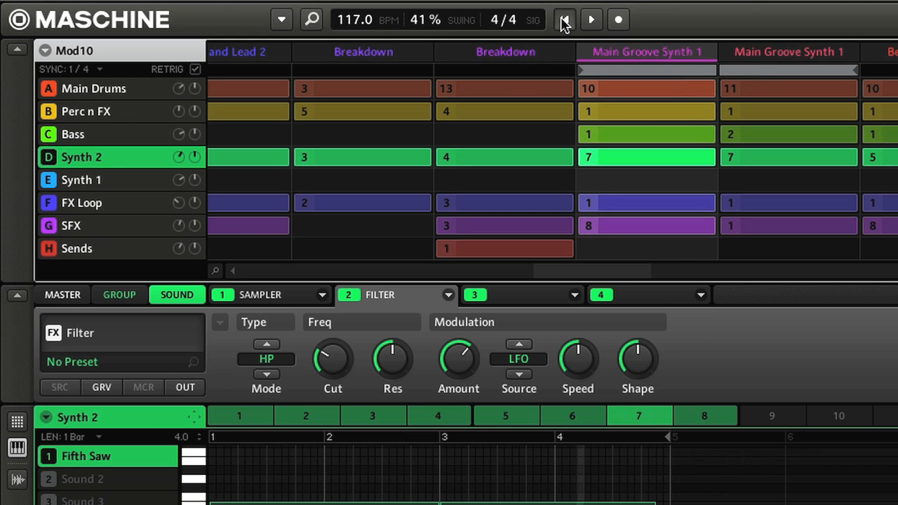
click(565, 18)
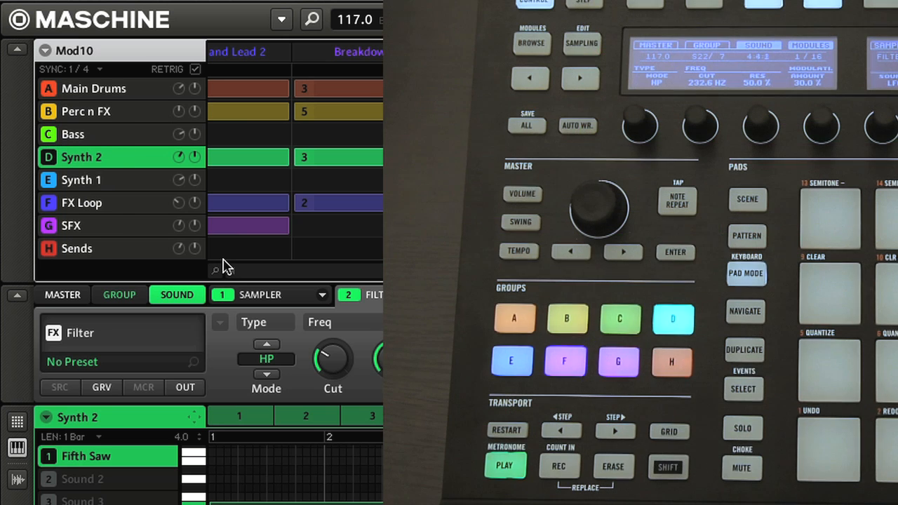
Switch the focused group to Bass from the Maschine controller
click(742, 467)
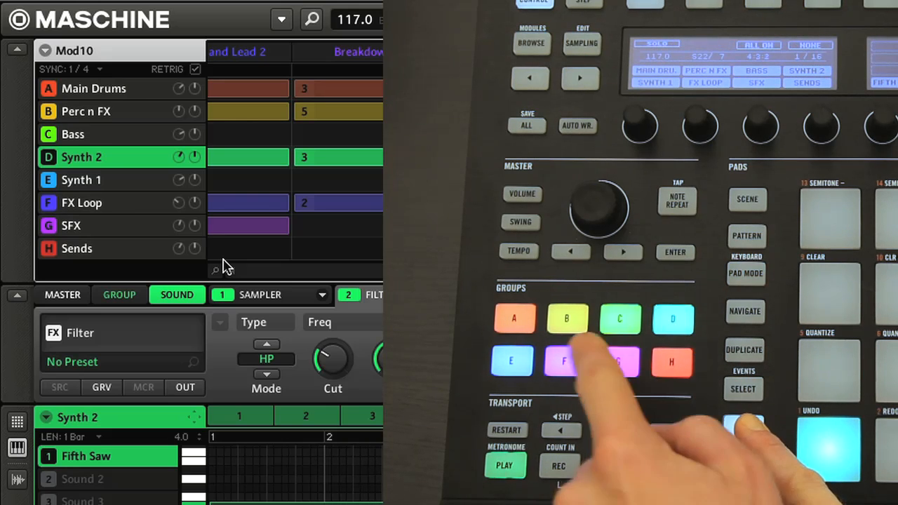
click(620, 319)
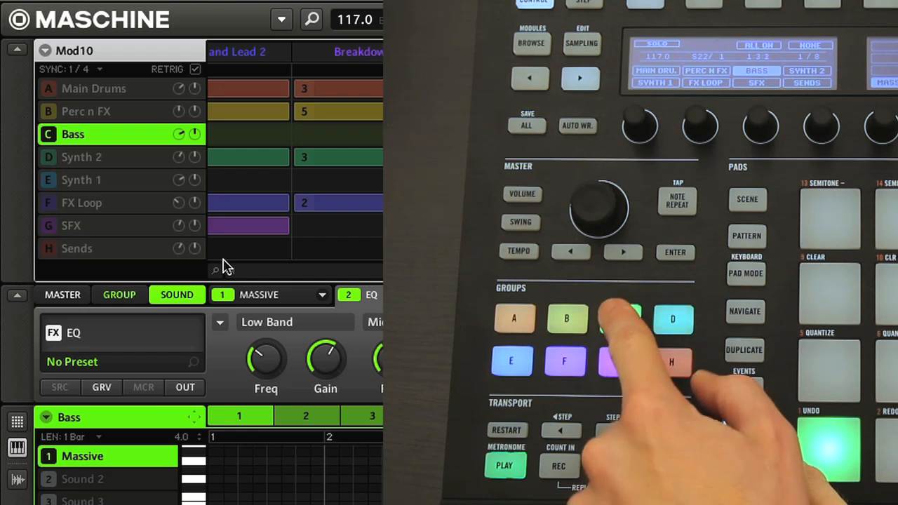
click(620, 319)
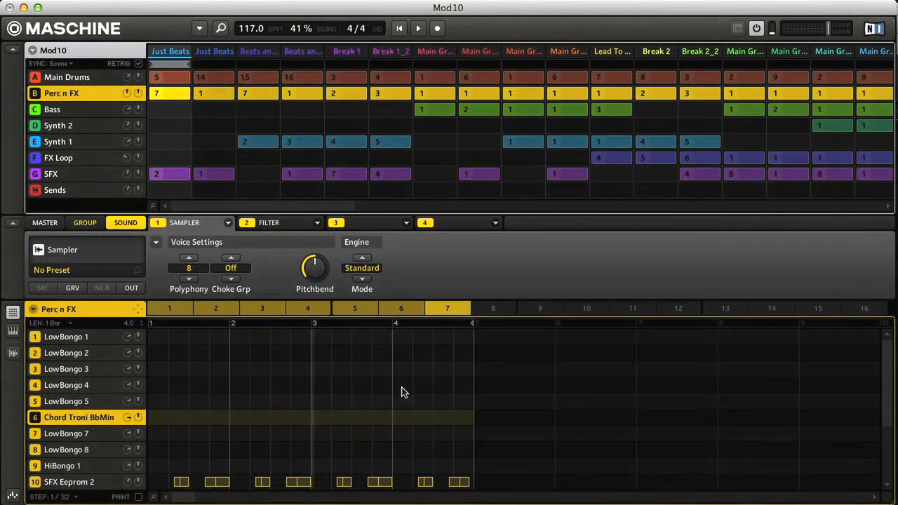
mouse_move(560, 391)
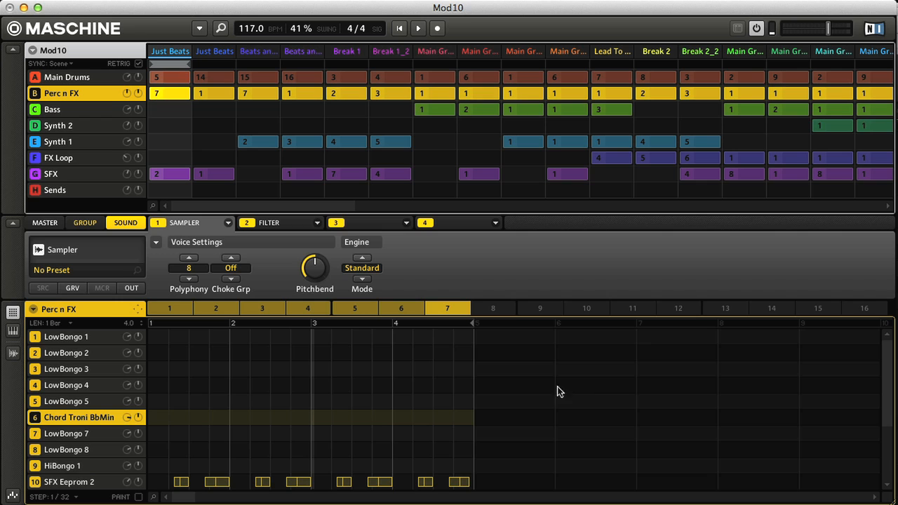
Select group A, Main Drums, to show its 808 sounds and pattern
click(67, 77)
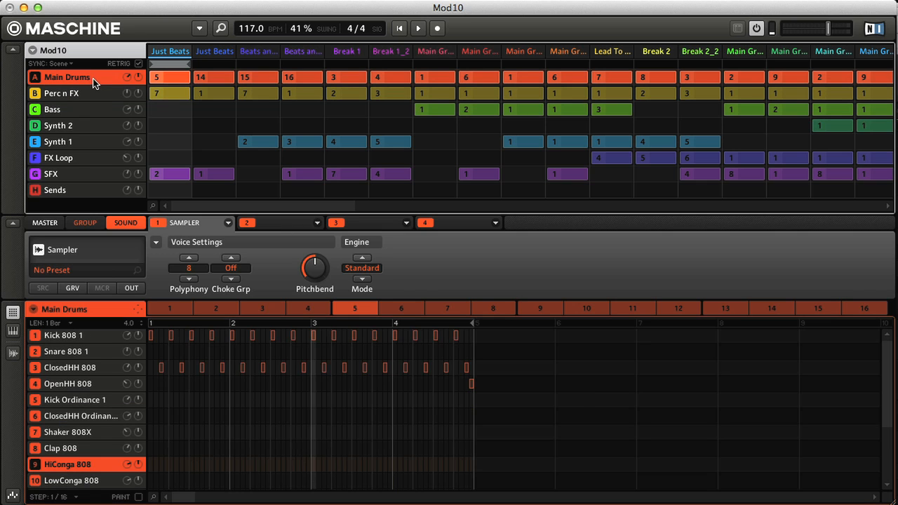
mouse_move(255, 413)
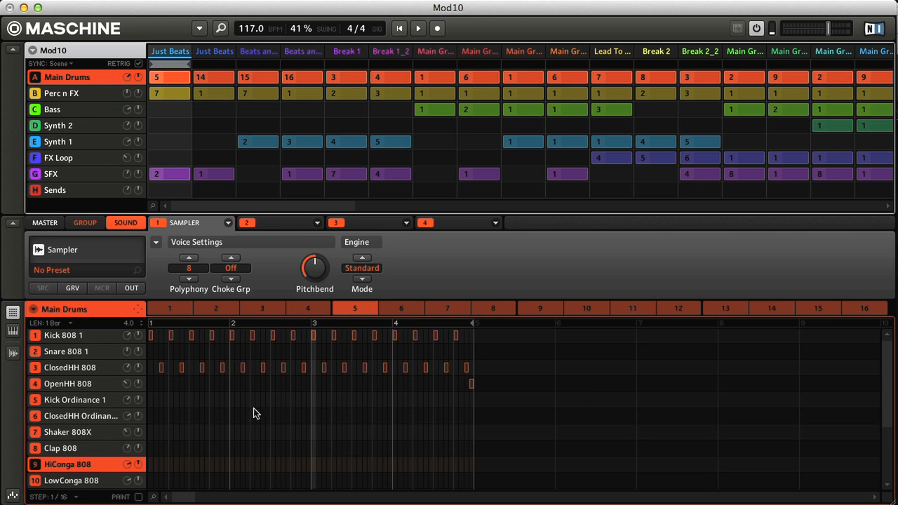
mouse_move(244, 318)
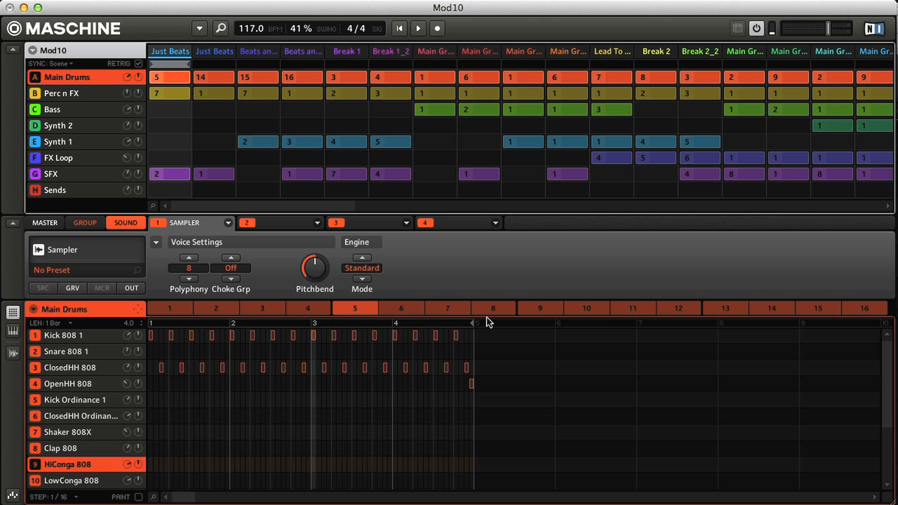
mouse_move(831, 319)
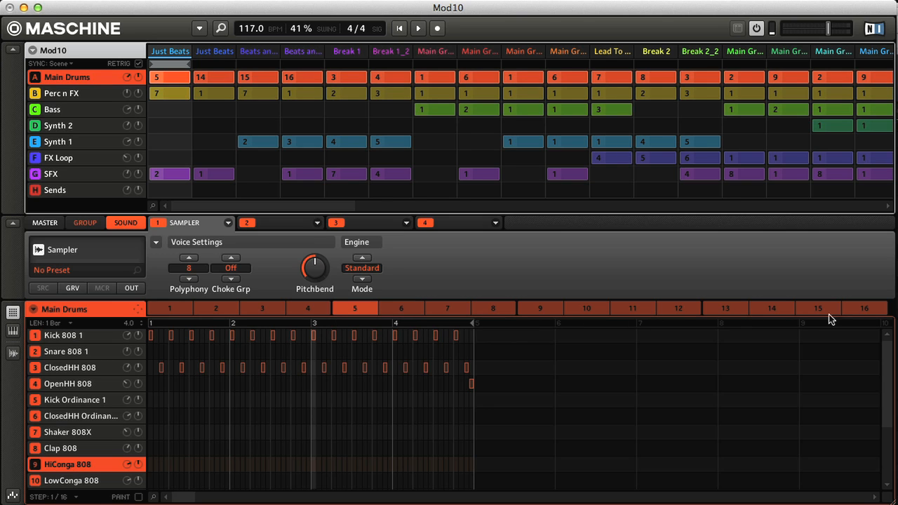
mouse_move(36, 314)
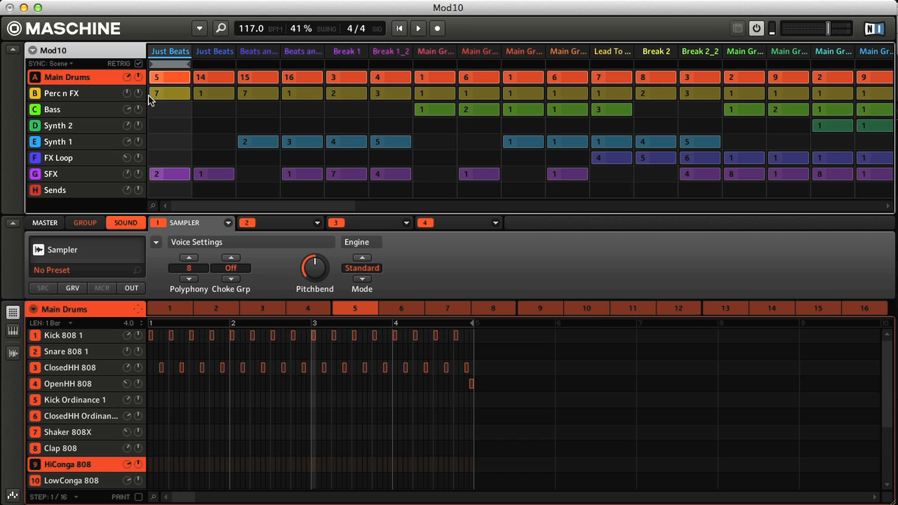
mouse_move(187, 87)
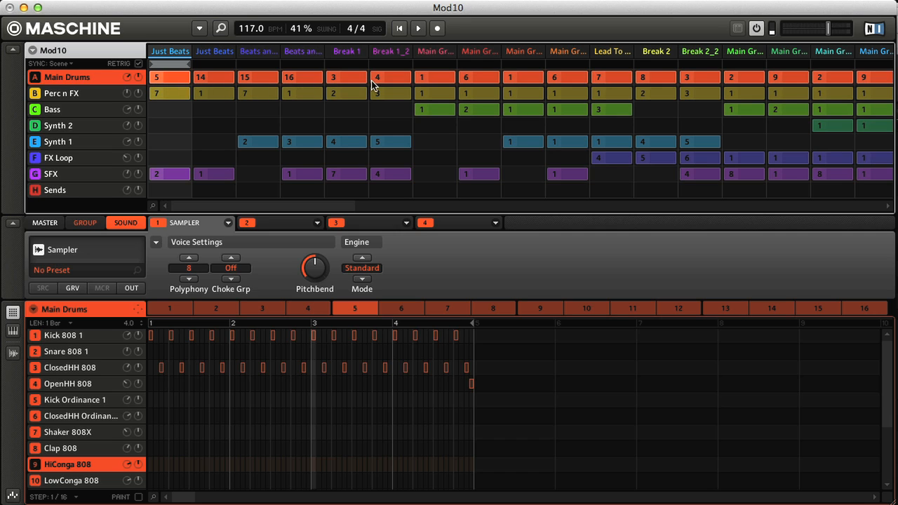
mouse_move(510, 90)
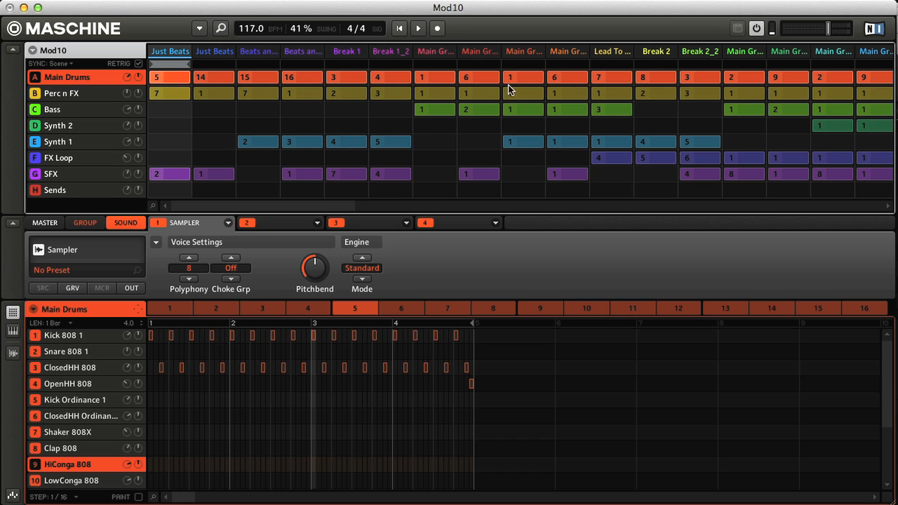
mouse_move(691, 87)
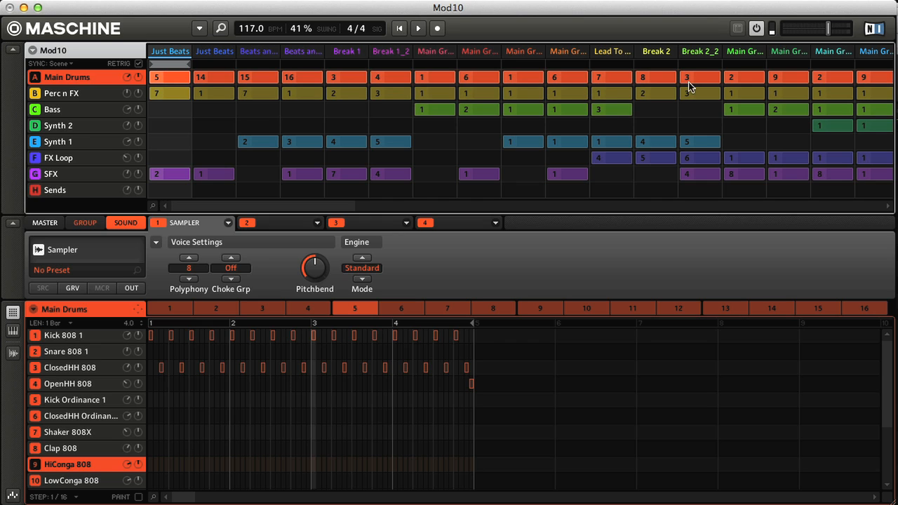
mouse_move(44, 84)
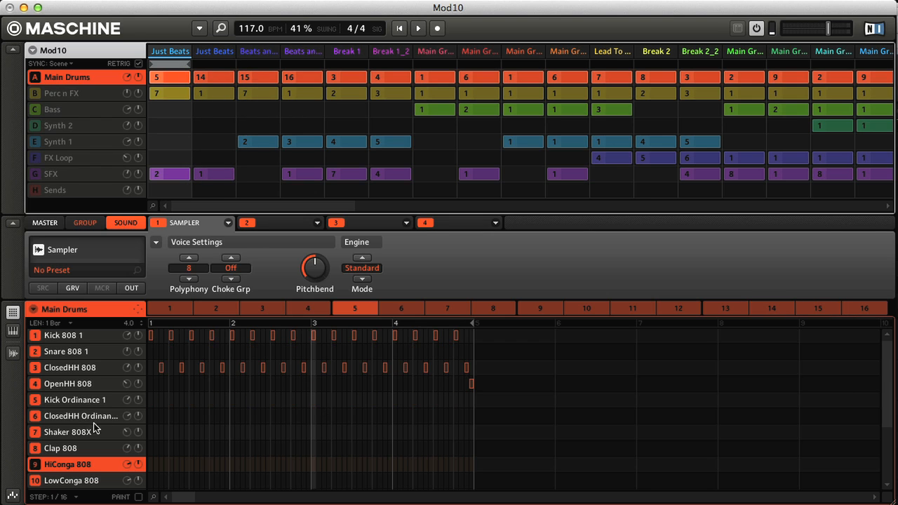
mouse_move(278, 414)
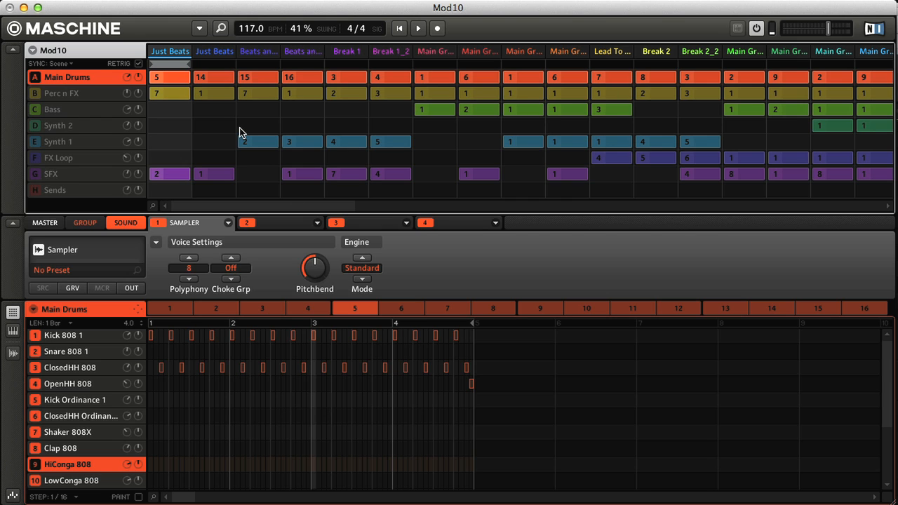
mouse_move(267, 68)
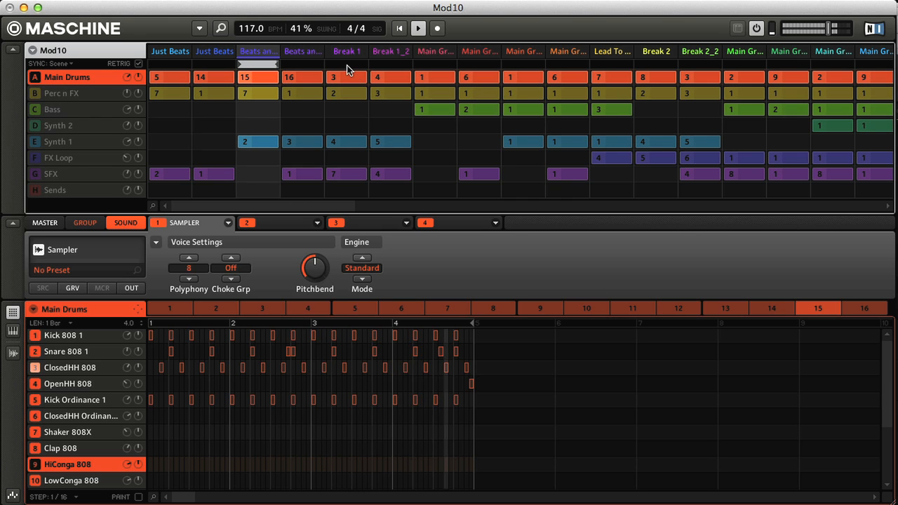
Jump Main Drums playback to the Break 1 scene
click(346, 77)
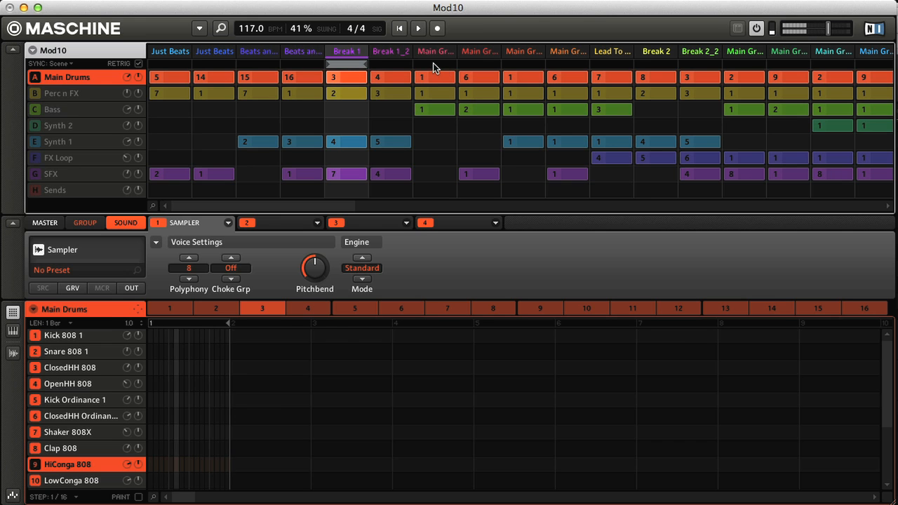
click(435, 63)
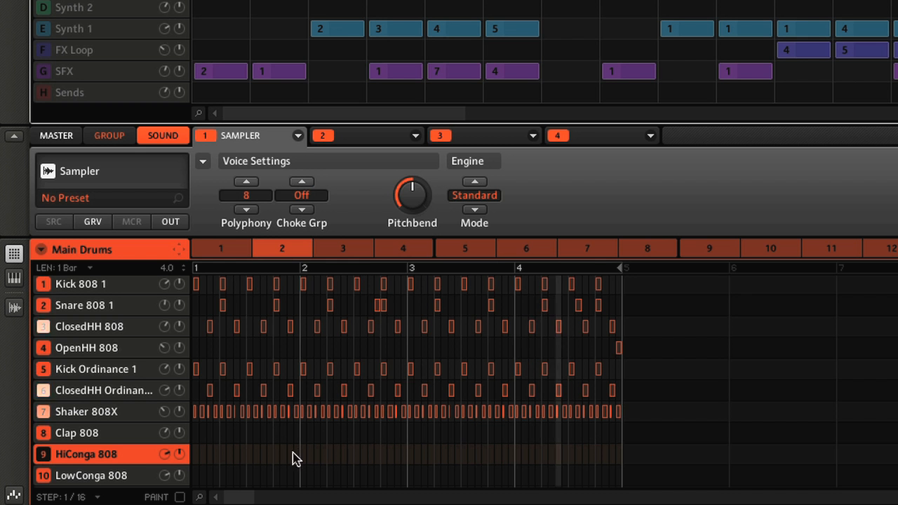
Add then remove HiConga 808 hits in bar one, and select a drum sound to inspect
click(263, 455)
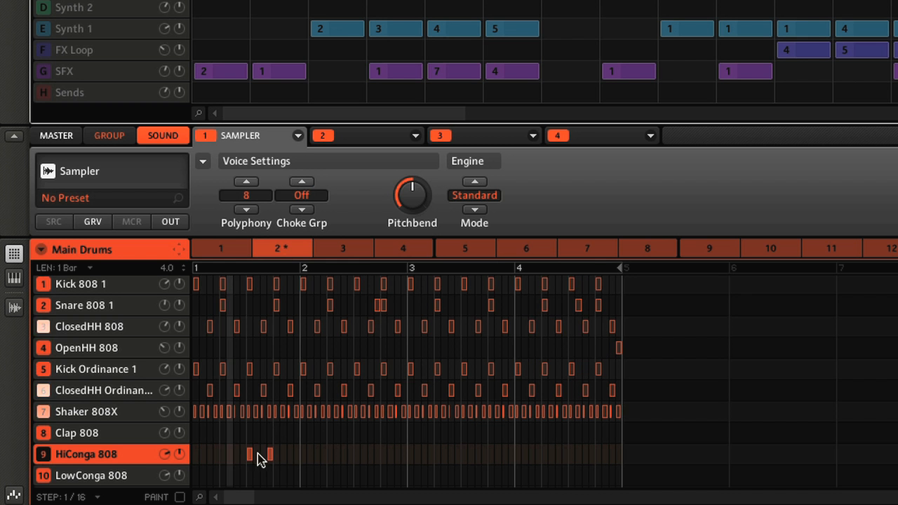
click(295, 455)
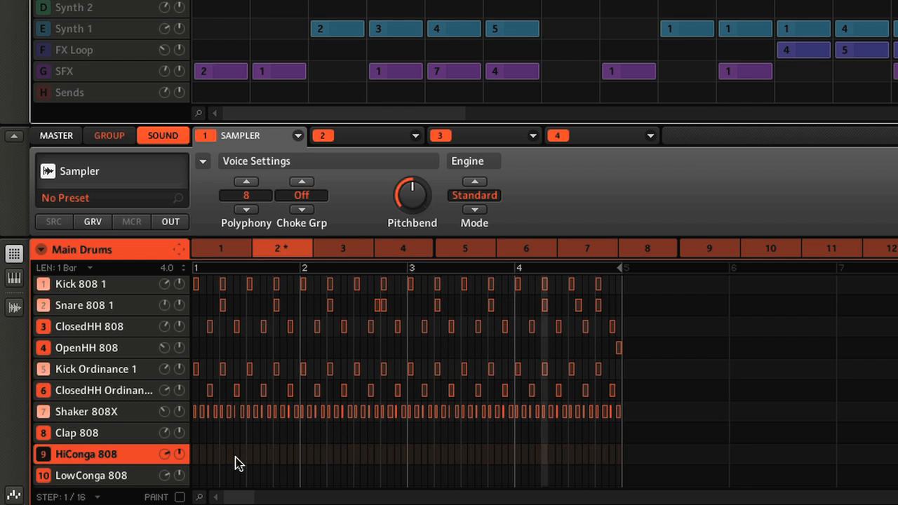
mouse_move(100, 430)
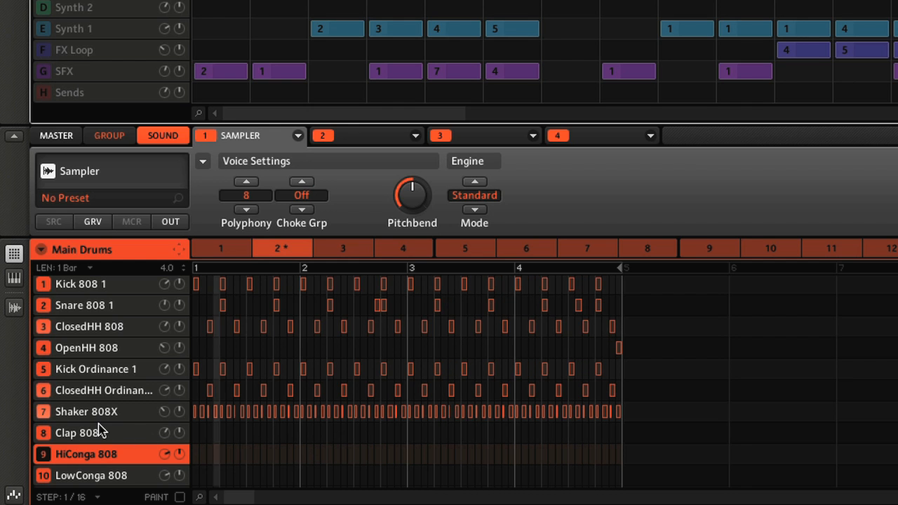
mouse_move(87, 414)
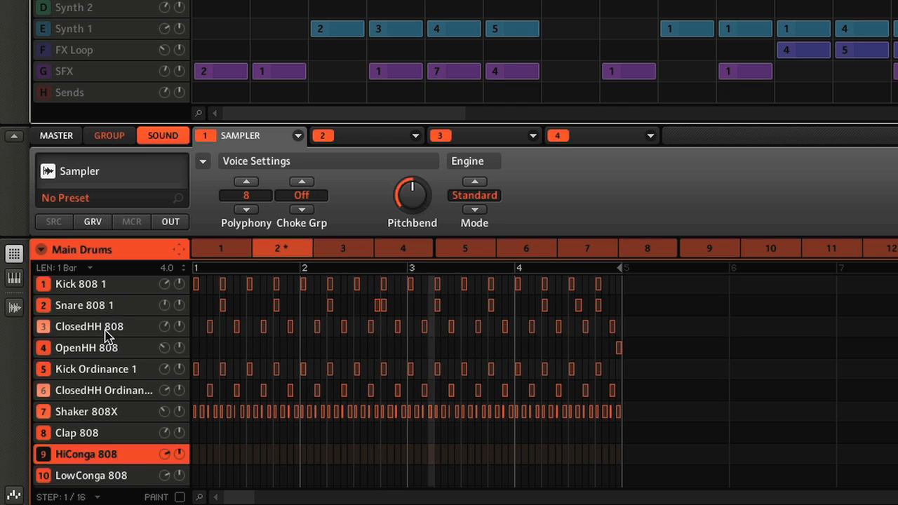
mouse_move(46, 10)
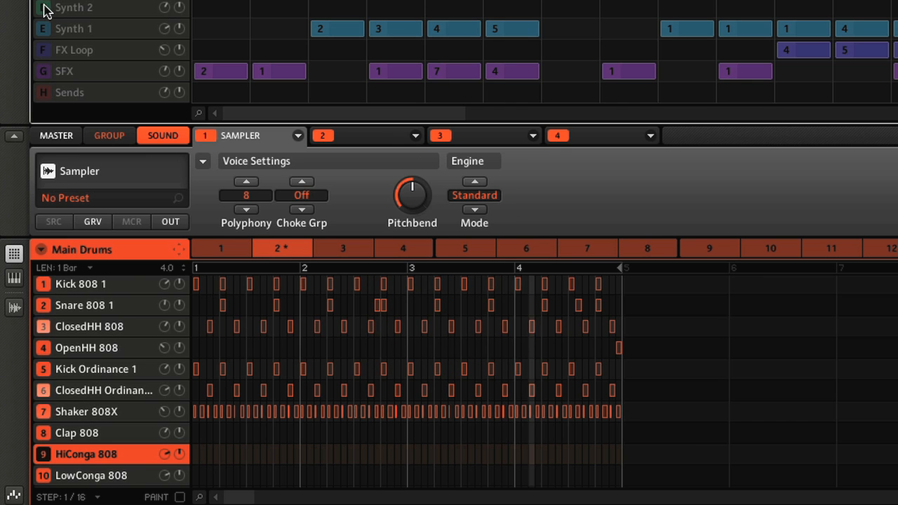
click(74, 8)
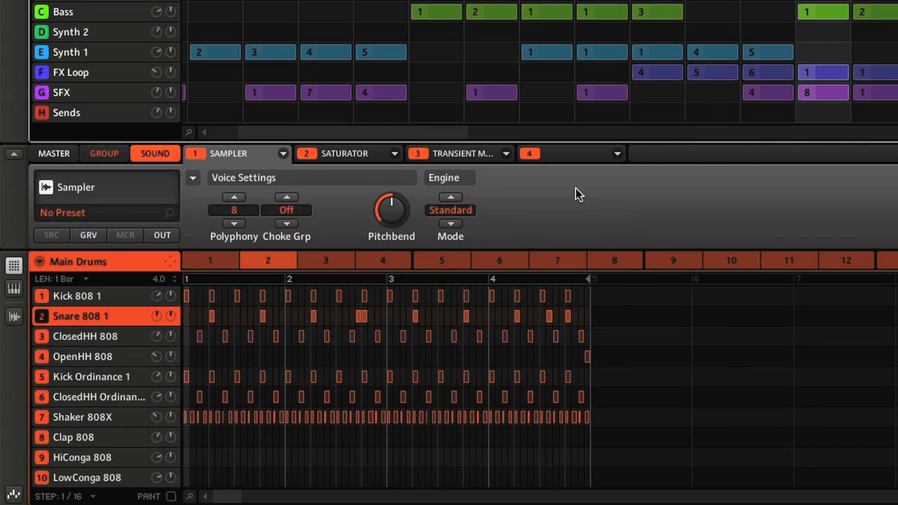
mouse_move(670, 204)
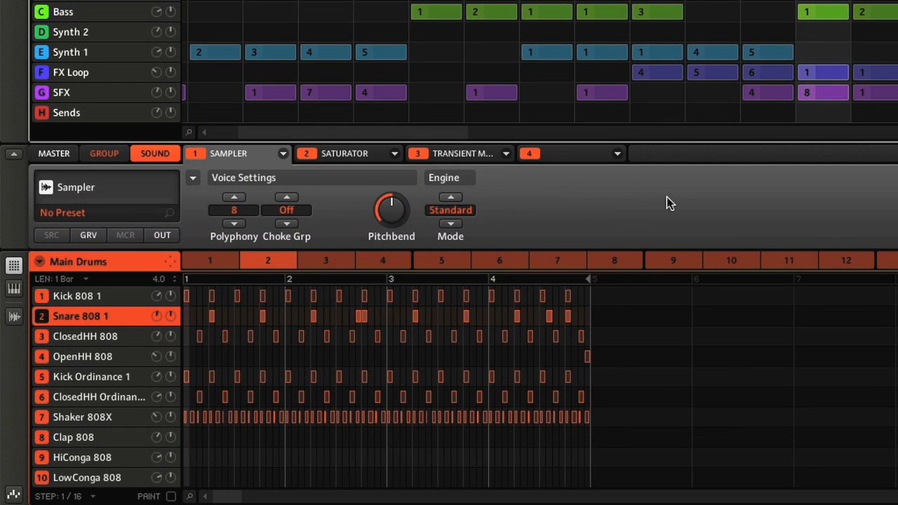
mouse_move(707, 195)
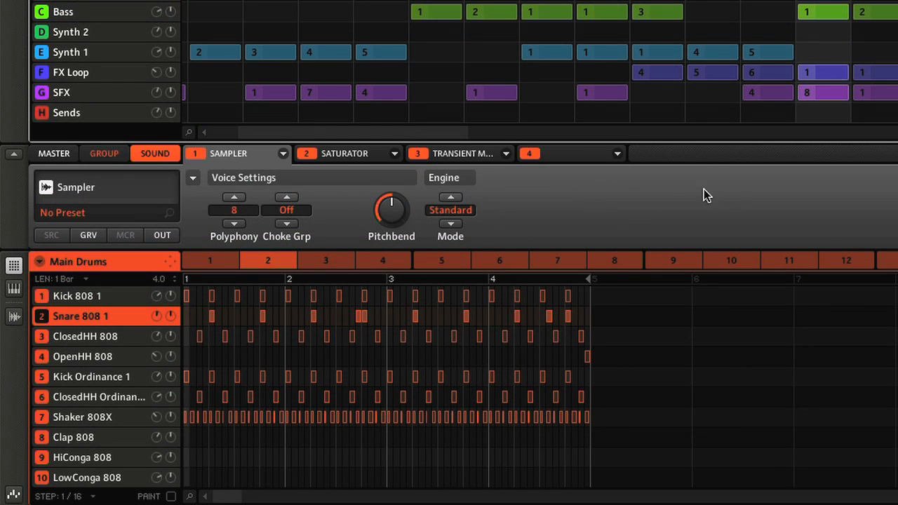
View Saturator, group and master effect chains, then dismiss slot 4's effect list unused
click(345, 153)
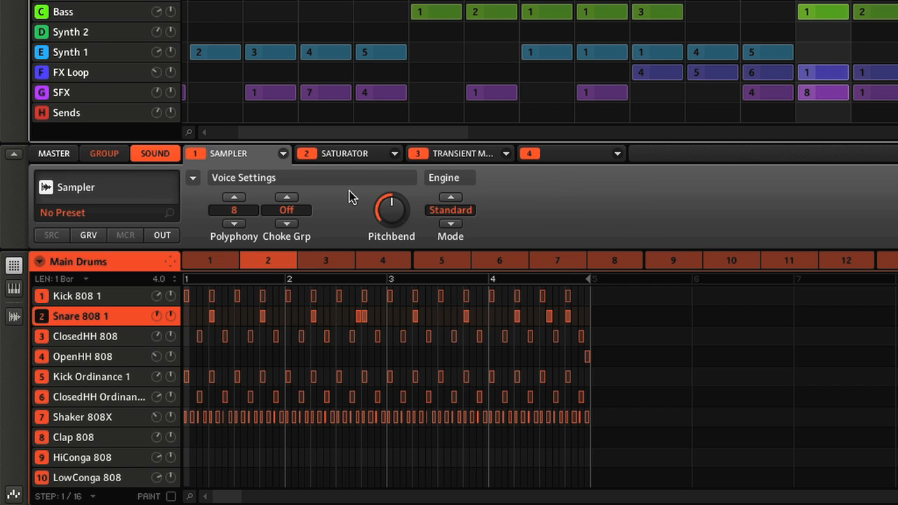
click(345, 153)
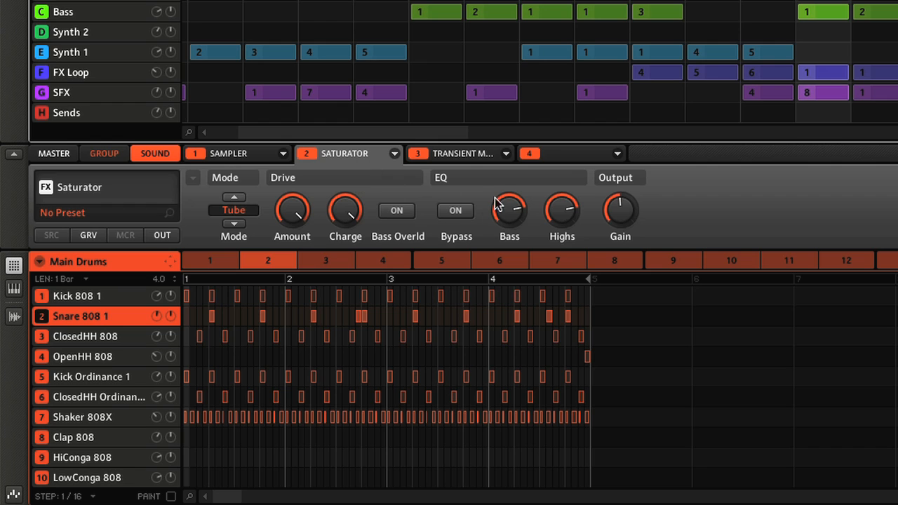
mouse_move(63, 162)
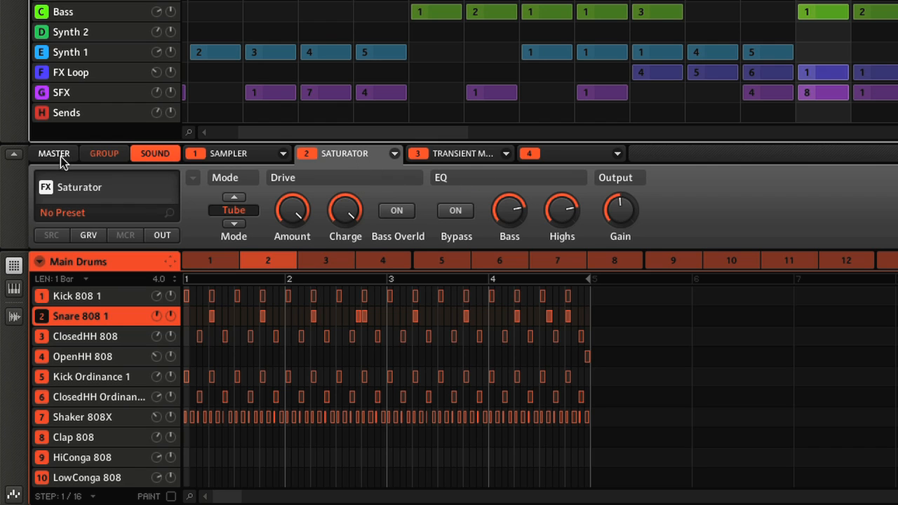
mouse_move(159, 174)
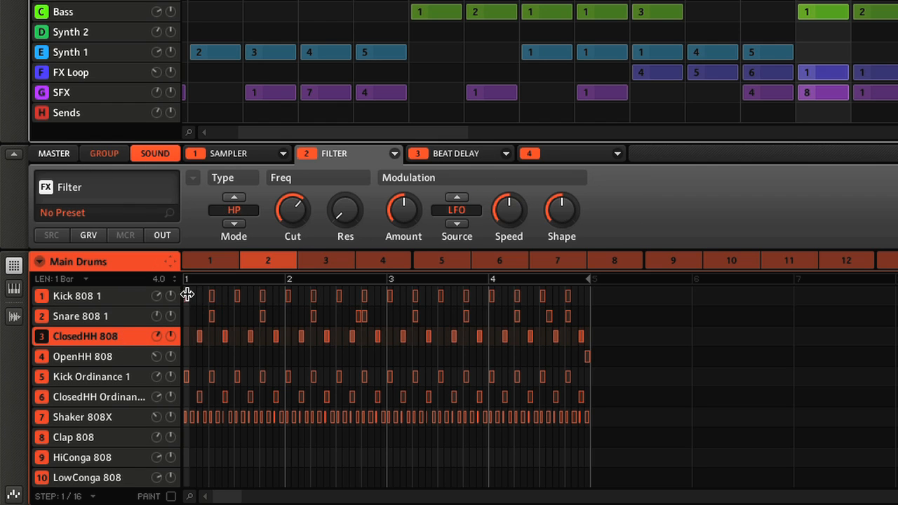
click(104, 153)
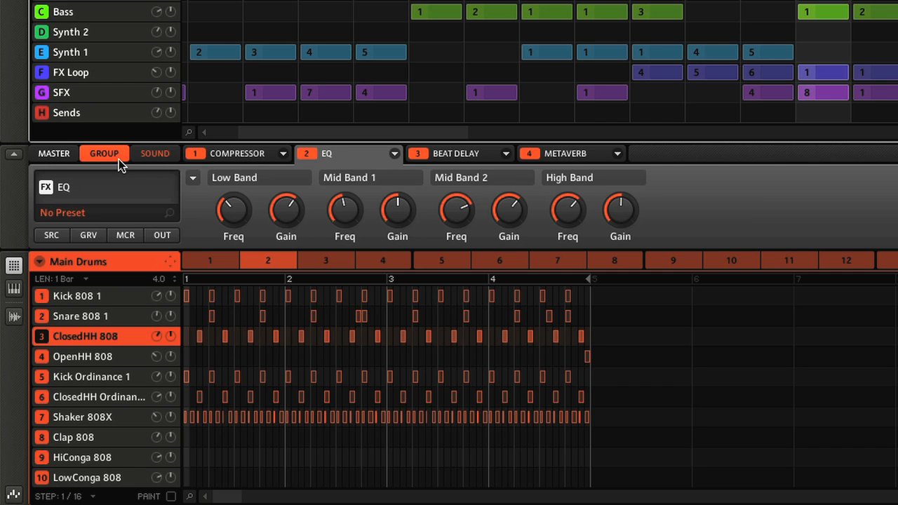
click(53, 153)
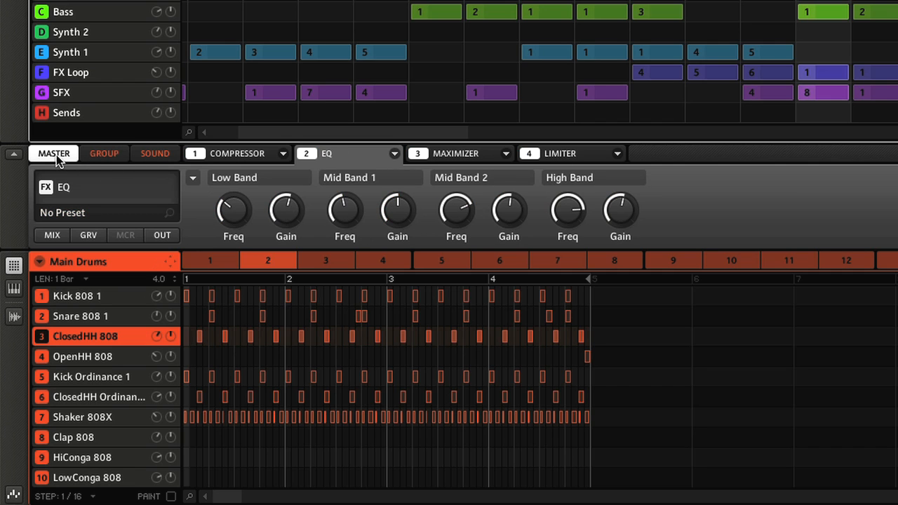
click(155, 152)
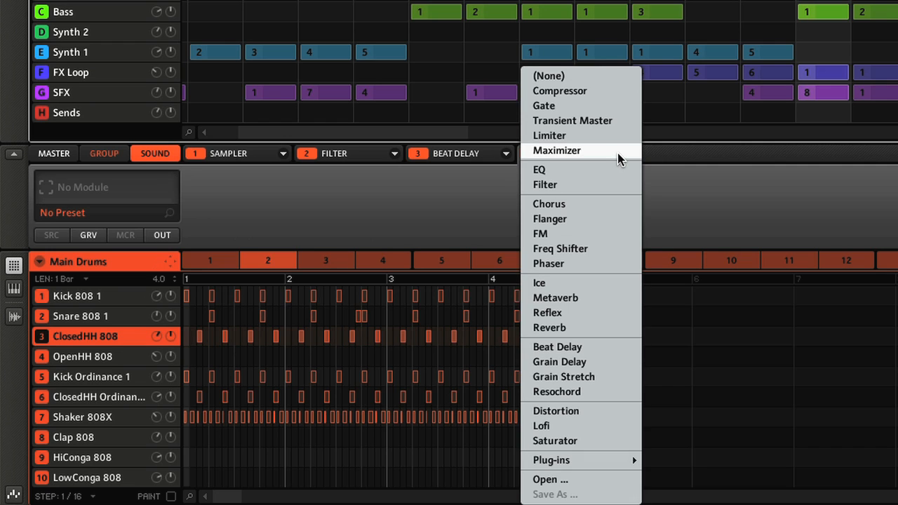
mouse_move(621, 155)
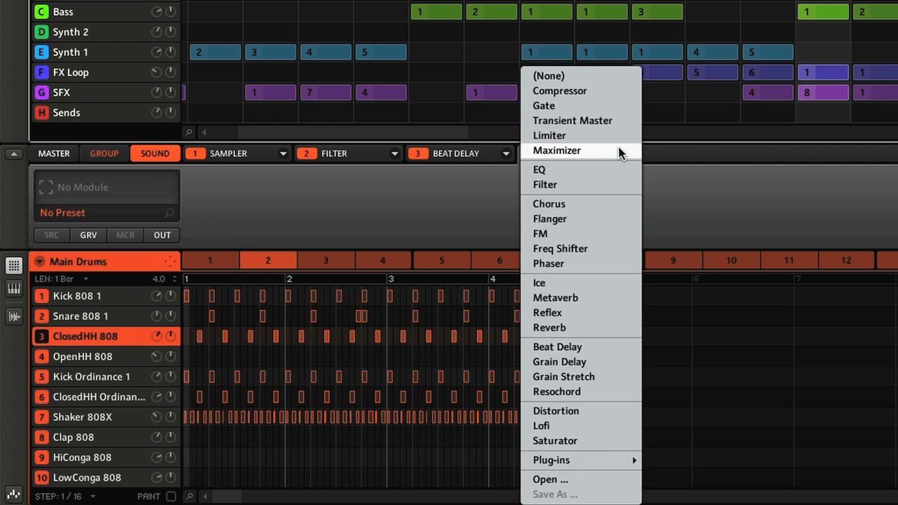
mouse_move(600, 165)
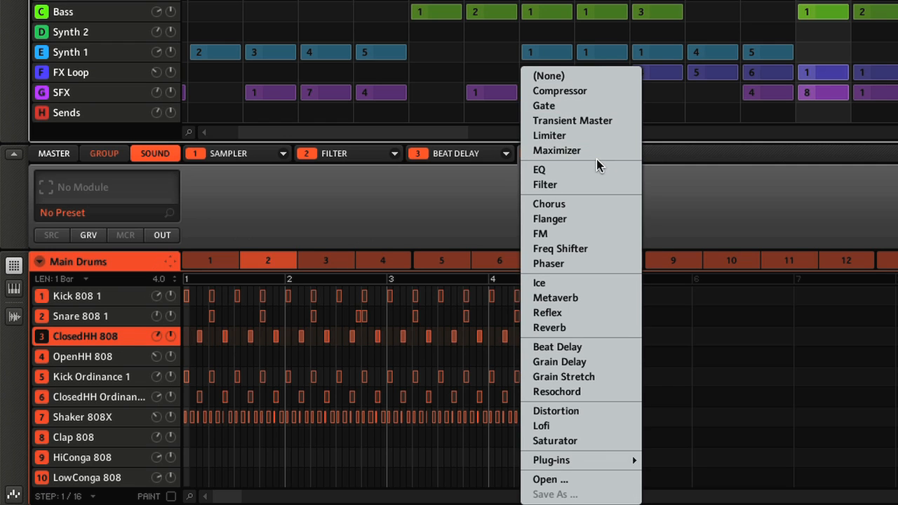
mouse_move(607, 243)
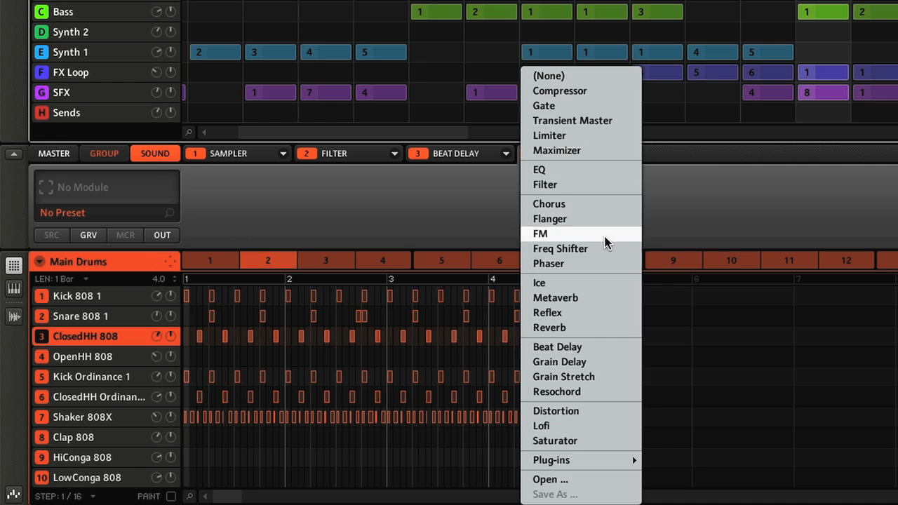
mouse_move(607, 355)
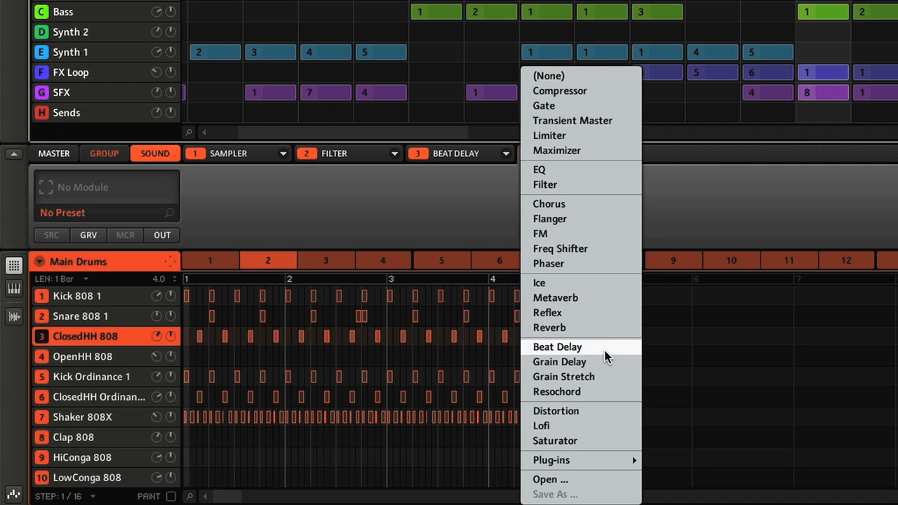
mouse_move(610, 441)
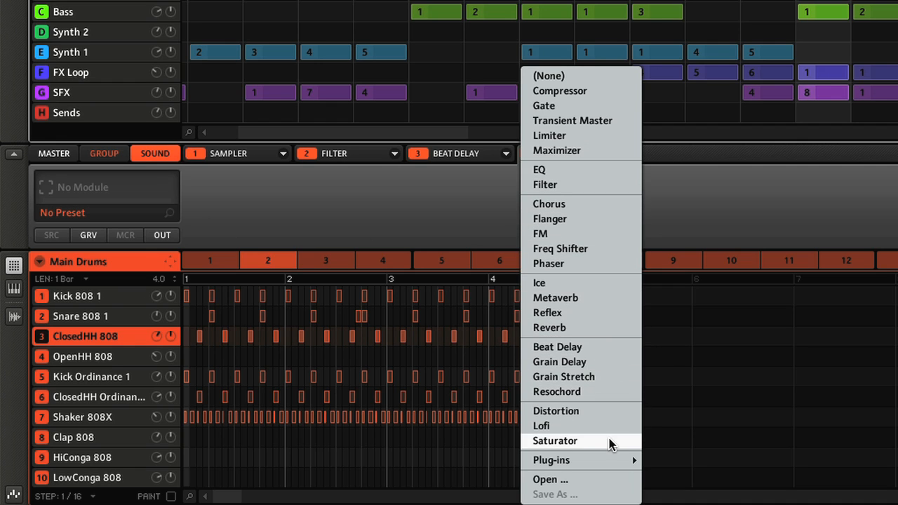
click(554, 440)
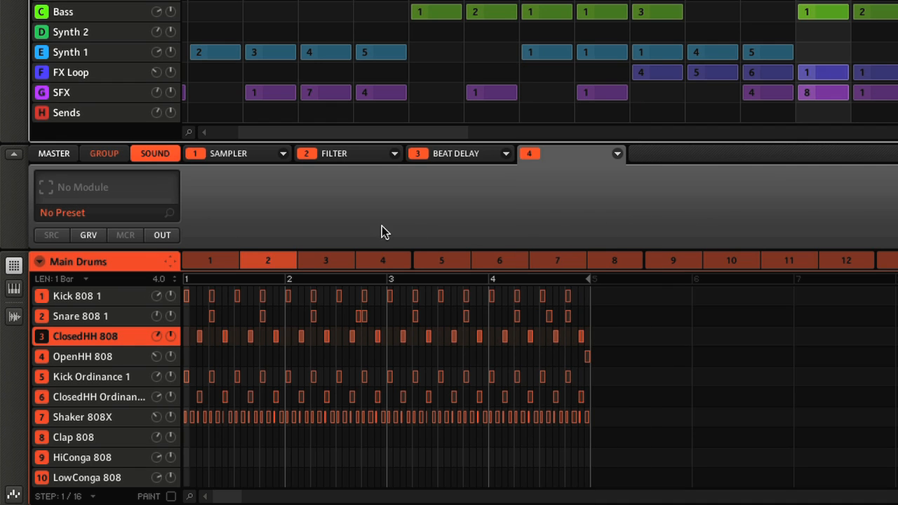
mouse_move(370, 230)
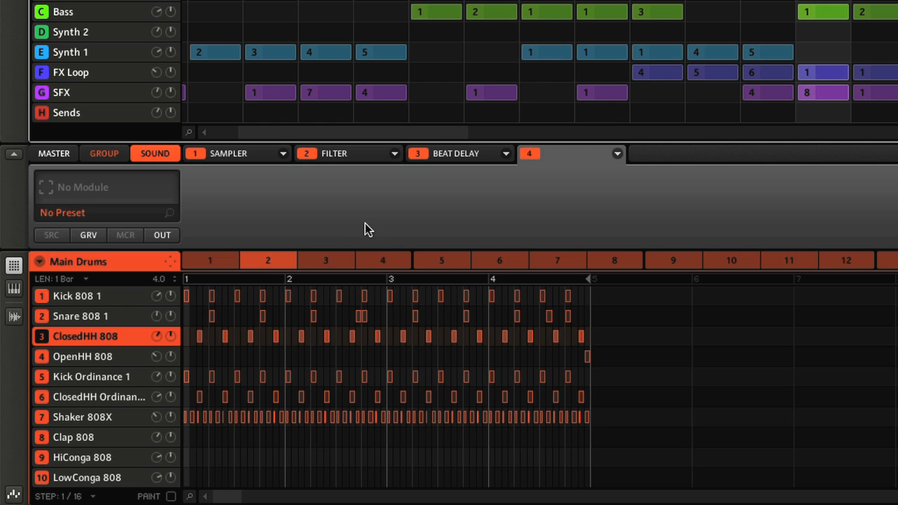
mouse_move(365, 229)
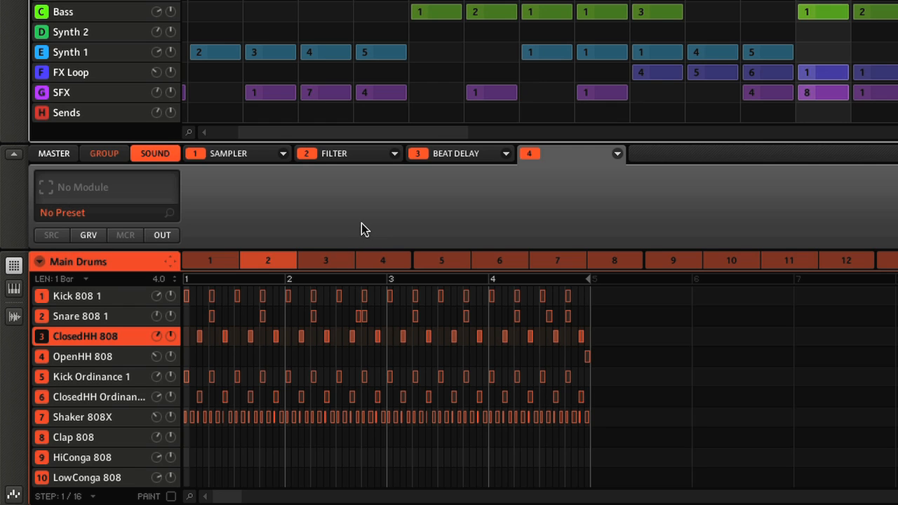
mouse_move(416, 224)
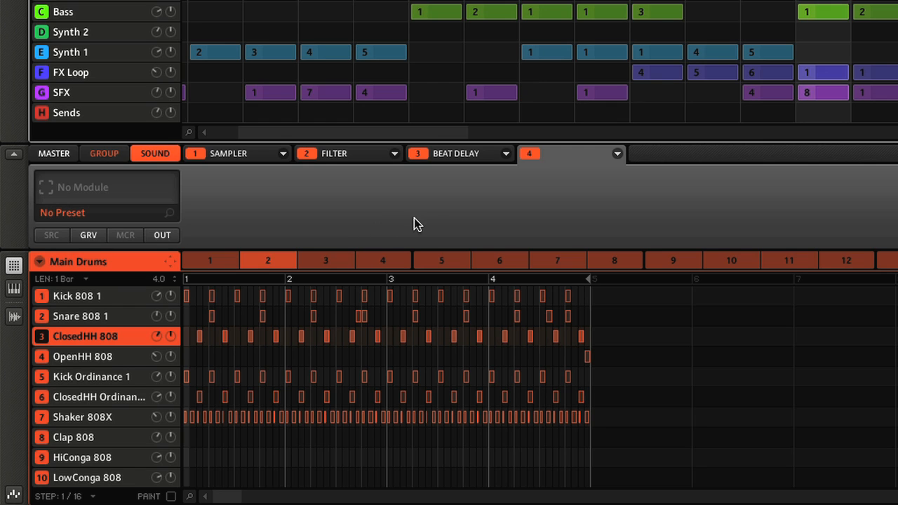
Select the Sends group, check Reverb, then show Chorus's Rate, Amount and Mix controls
click(67, 112)
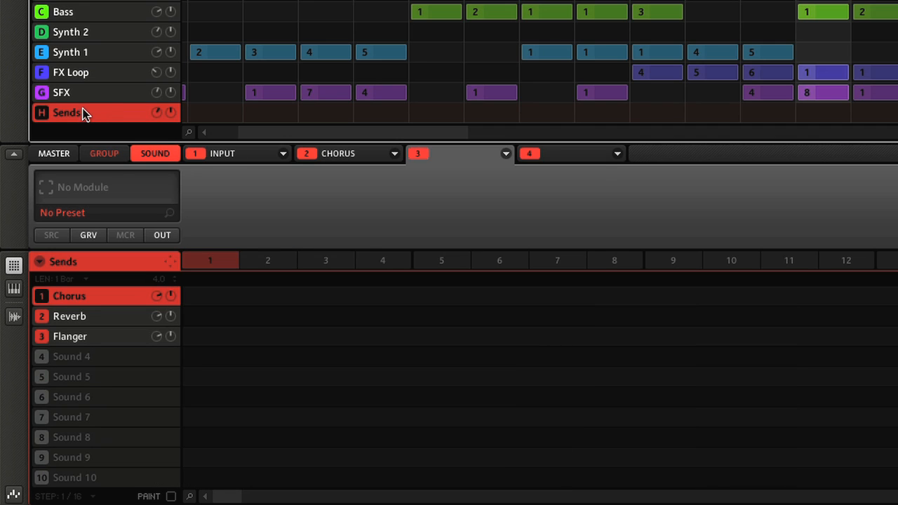
click(338, 153)
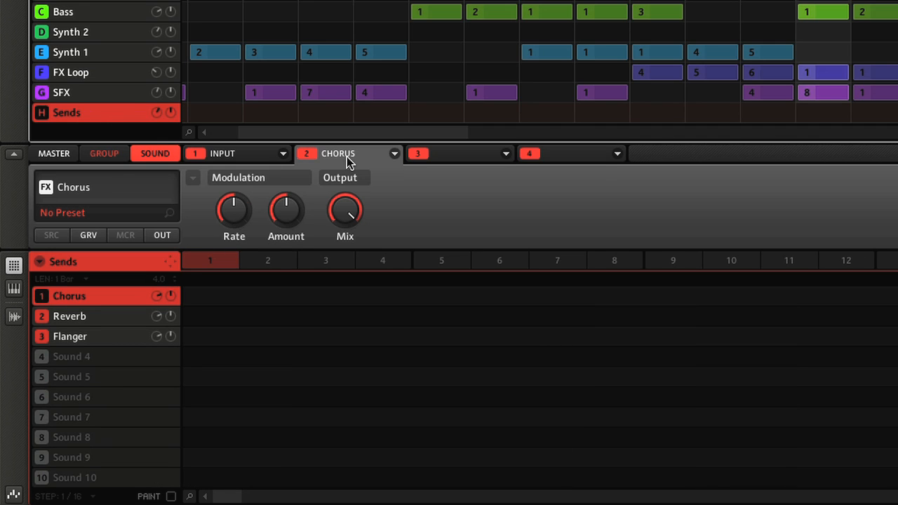
click(69, 316)
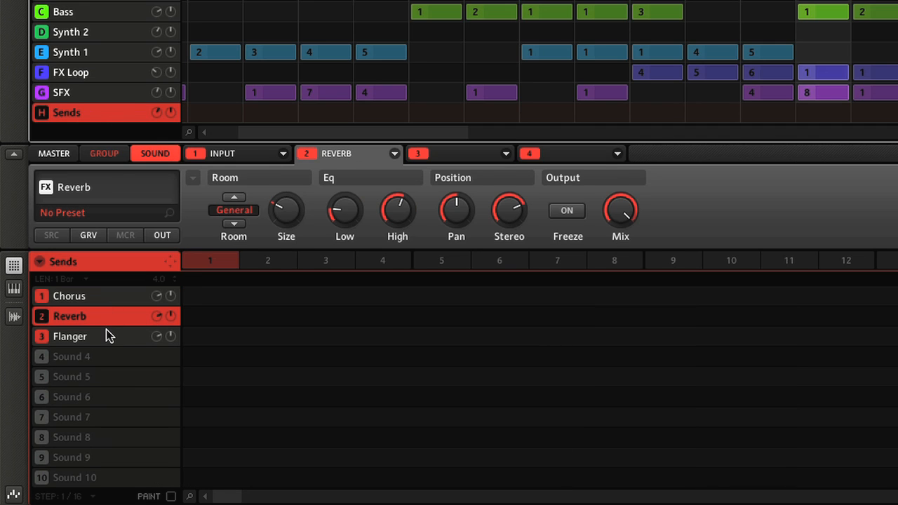
click(69, 295)
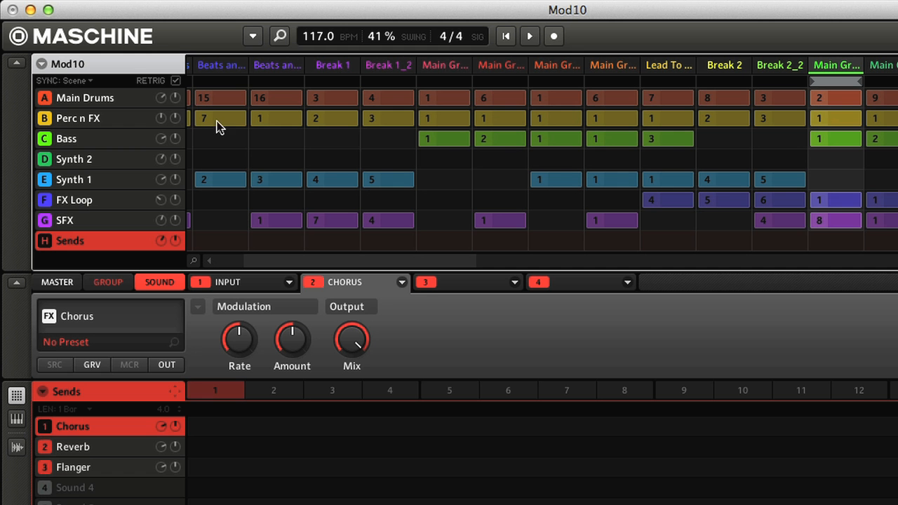
Browse Main Drums effect presets narrowed to the Reaktor bank for Almost Unstable
click(84, 97)
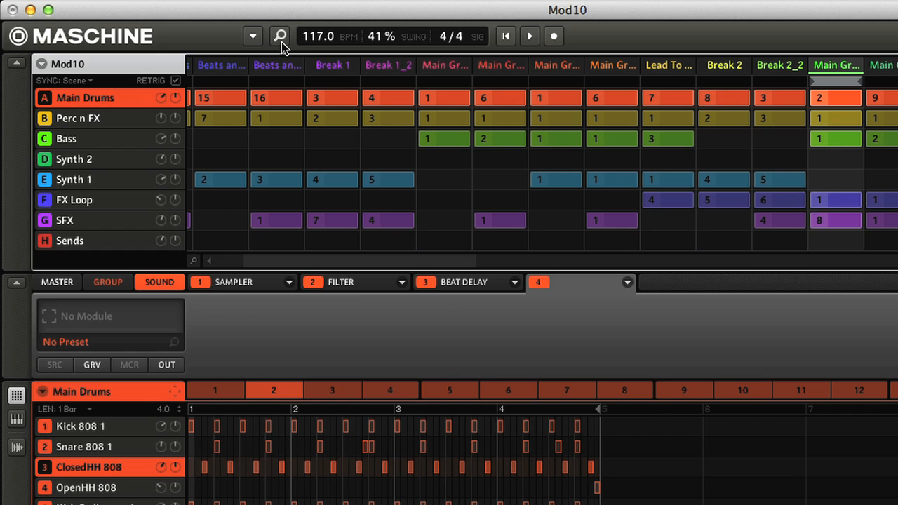
click(279, 36)
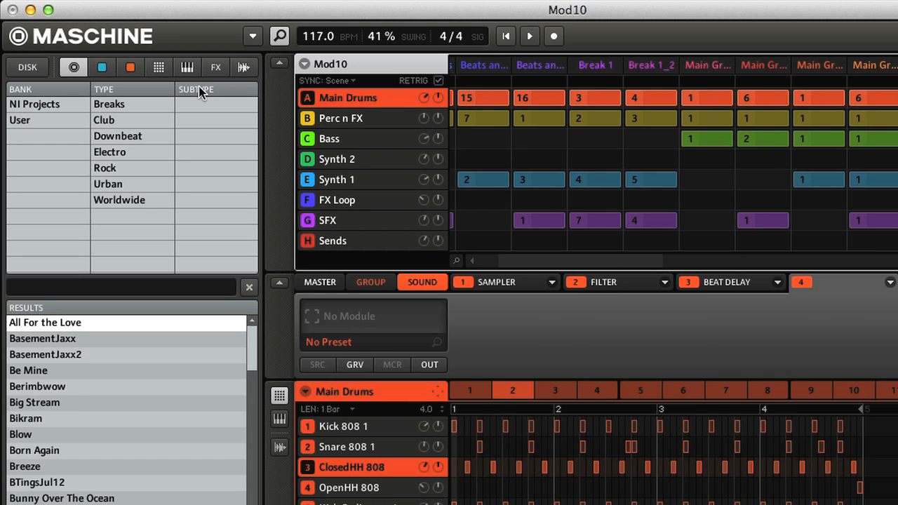
click(215, 66)
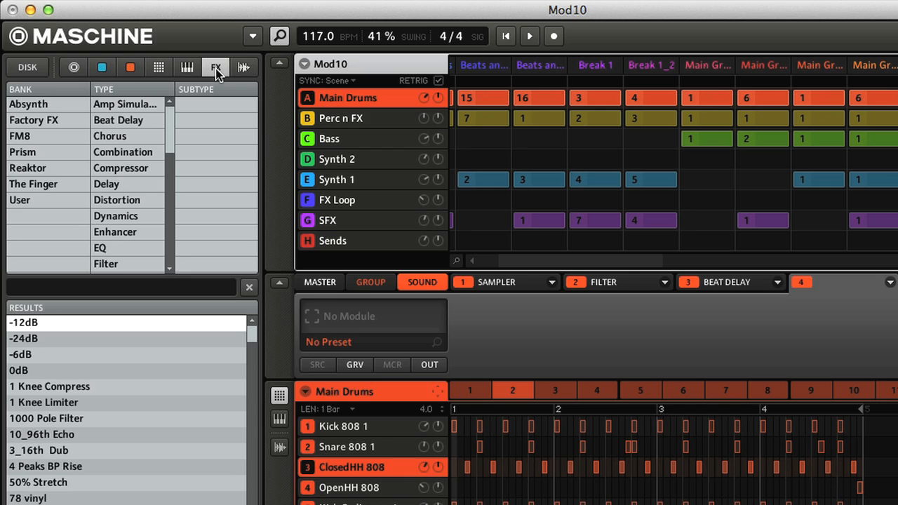
mouse_move(60, 203)
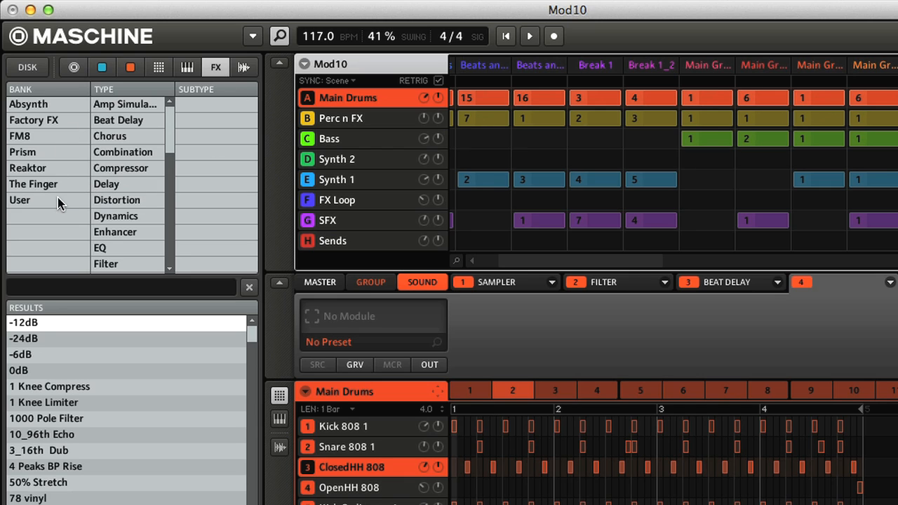
click(28, 168)
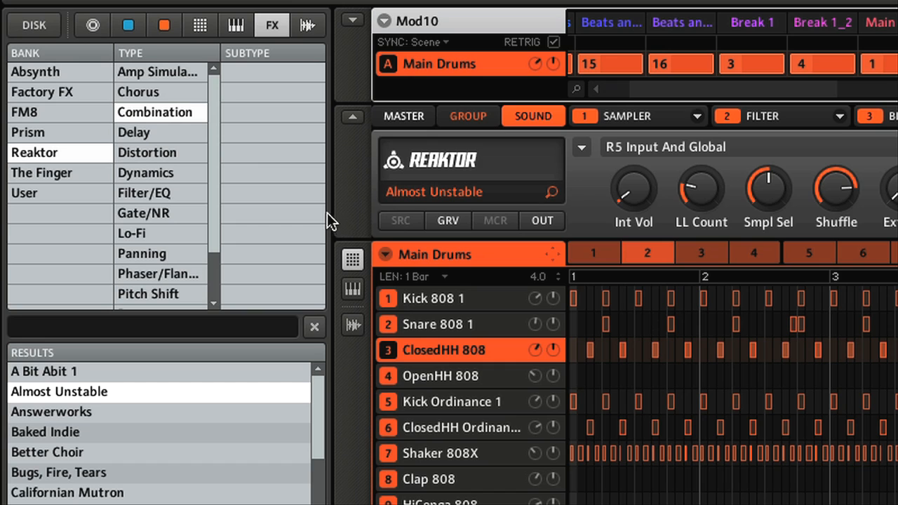
mouse_move(300, 73)
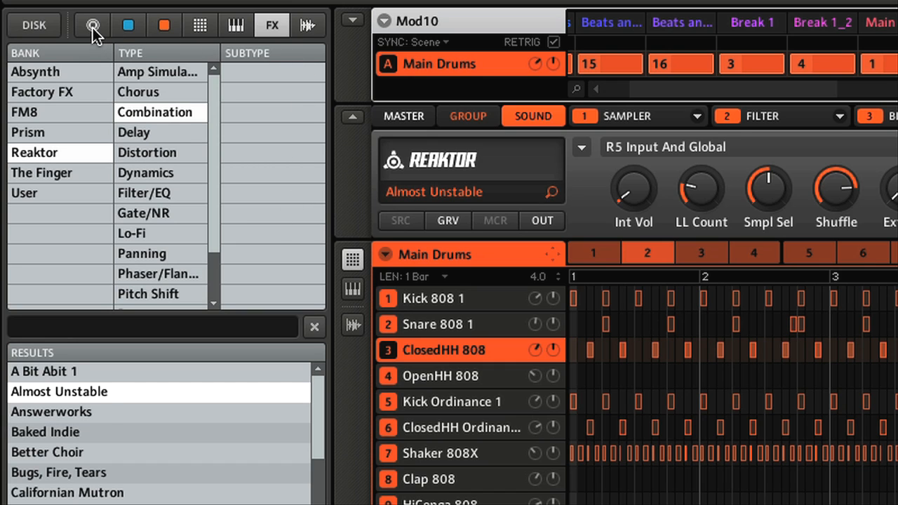
Step through the Project, Group, Sound and Instrument browser filters, picking Alto Sax
click(93, 25)
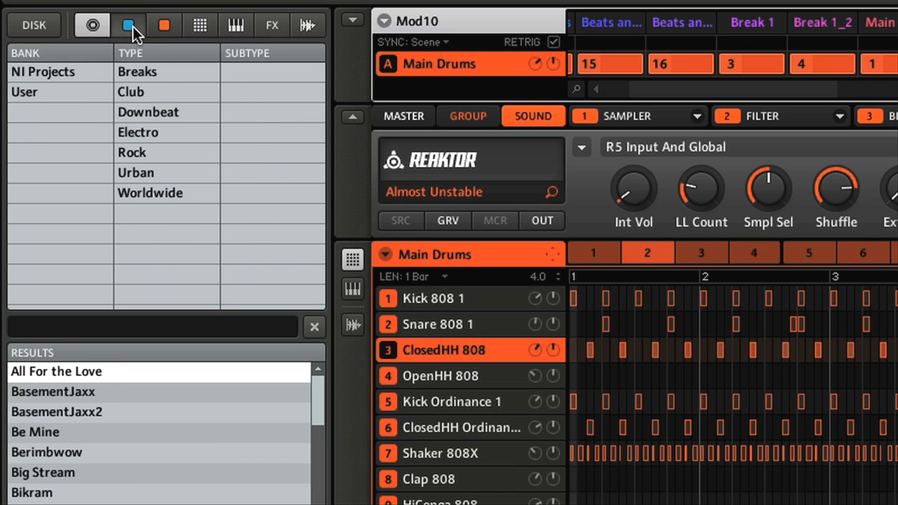
click(130, 24)
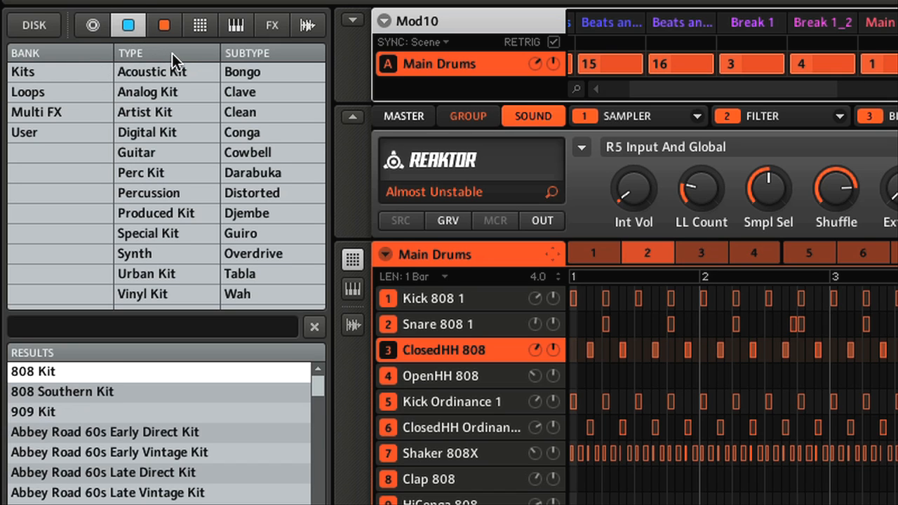
mouse_move(193, 67)
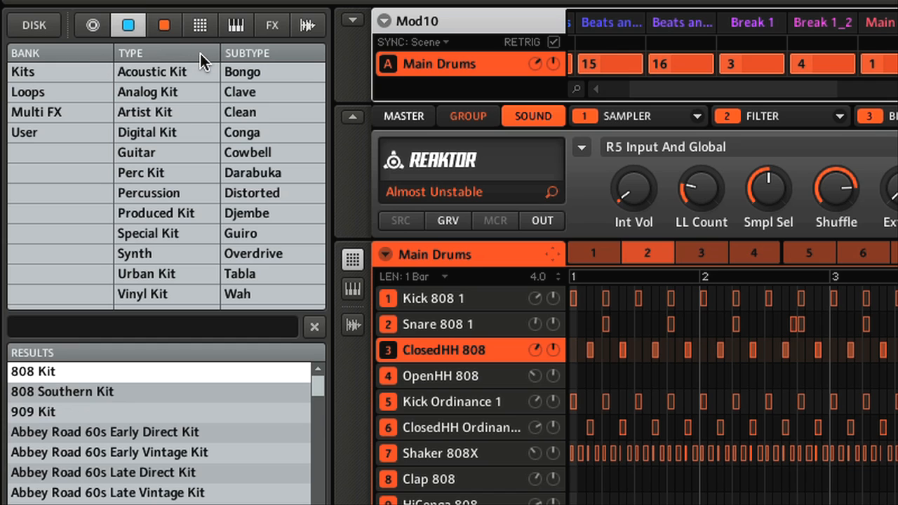
click(164, 25)
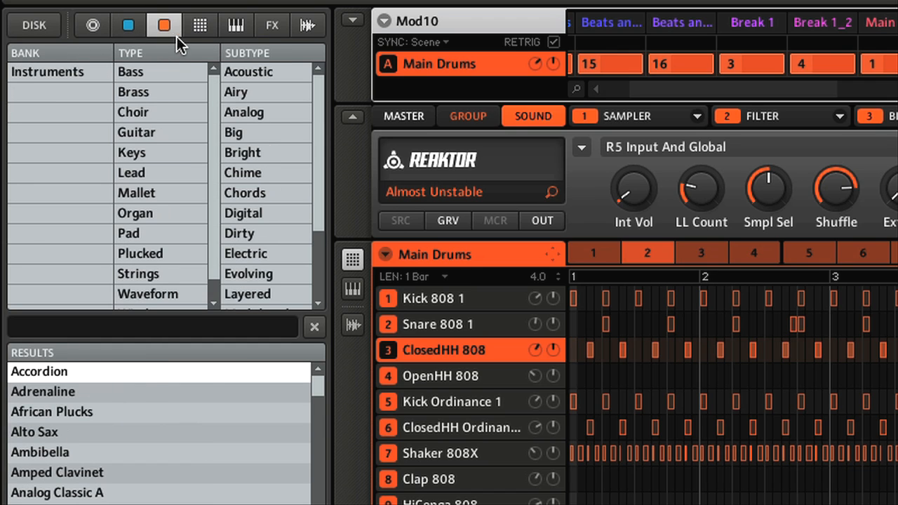
click(134, 92)
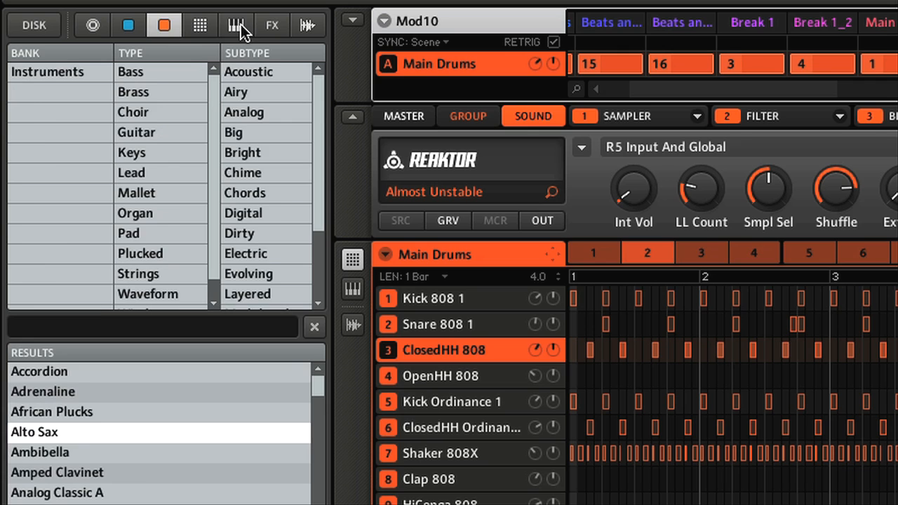
click(236, 25)
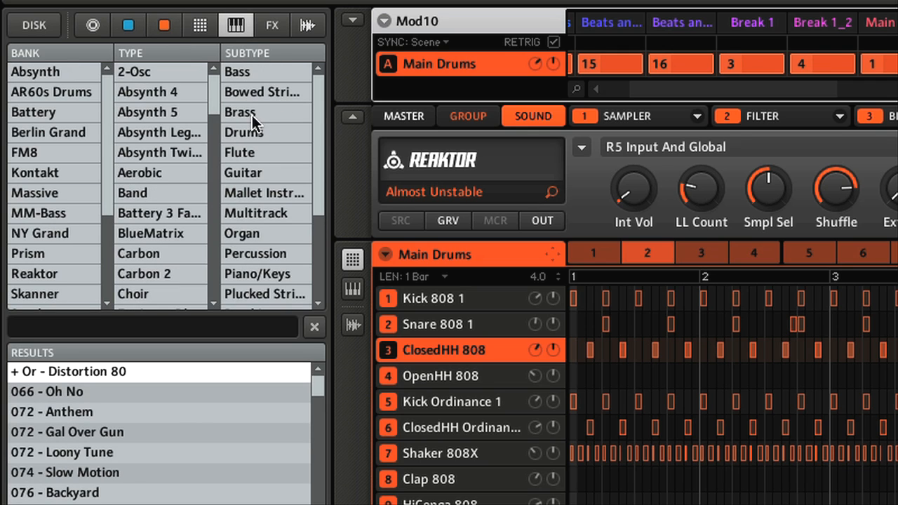
Filter the sample browser to the One Shots bank and Chord type
click(306, 24)
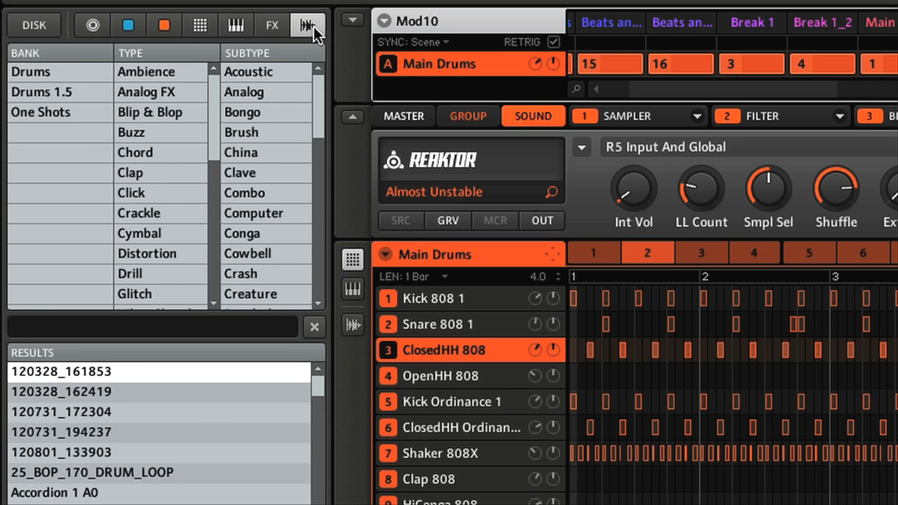
click(30, 72)
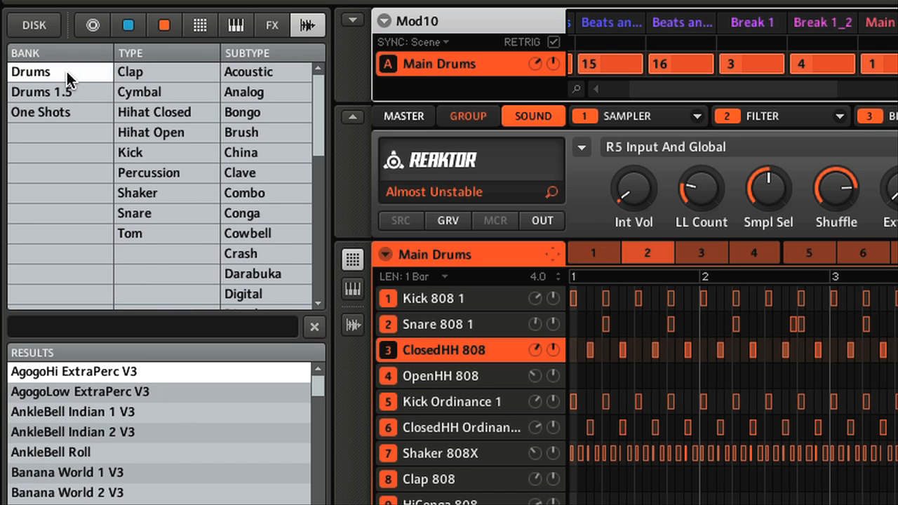
mouse_move(53, 119)
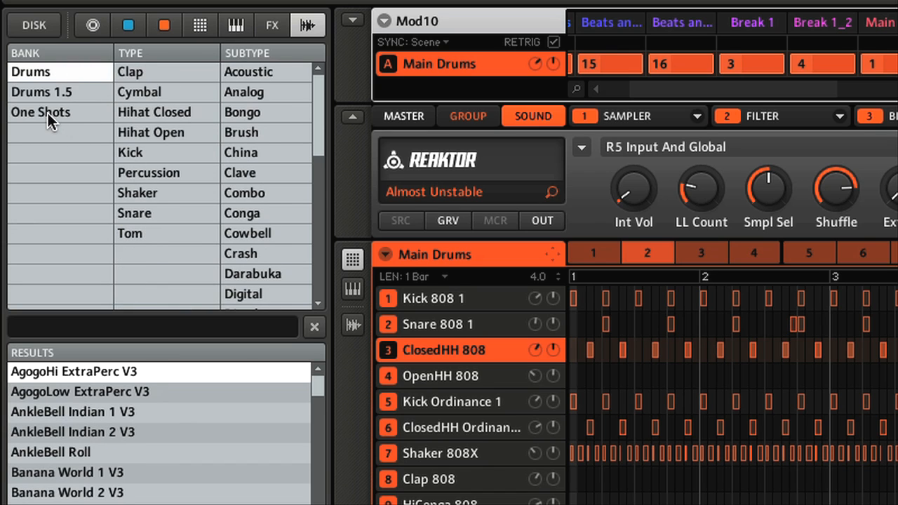
click(40, 112)
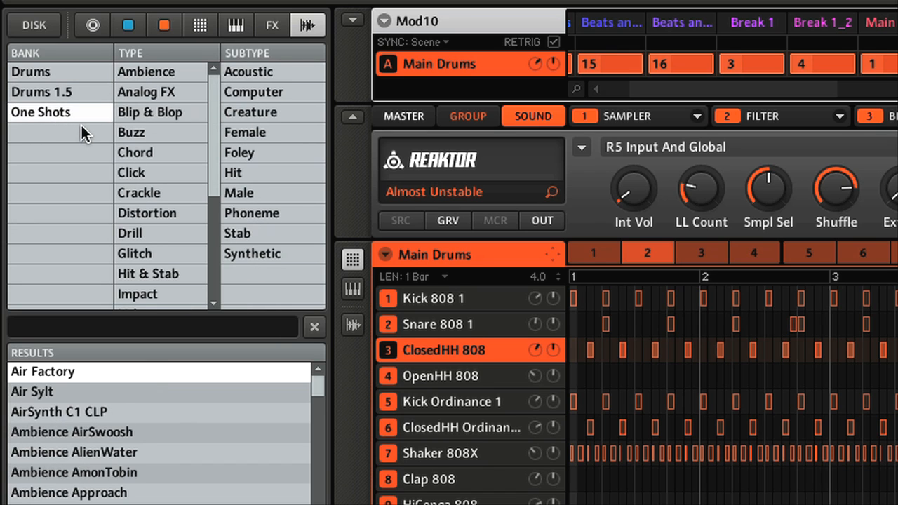
mouse_move(189, 174)
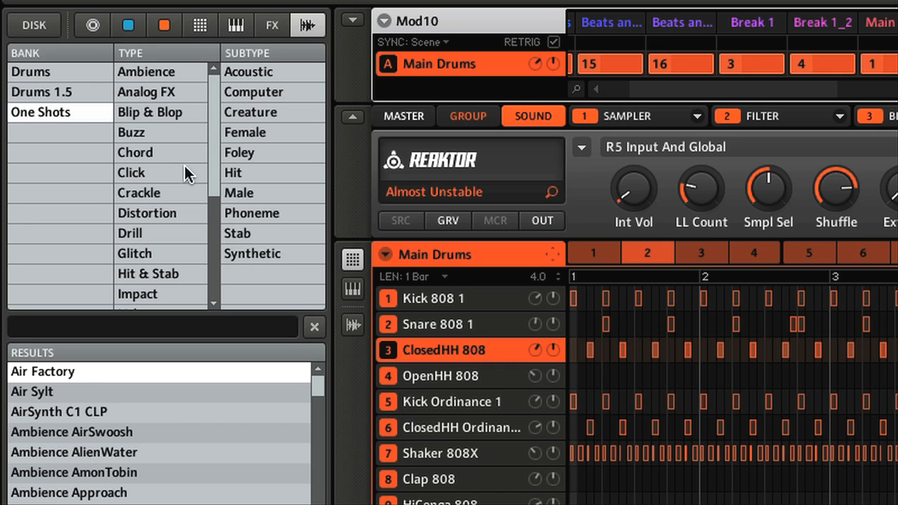
click(135, 152)
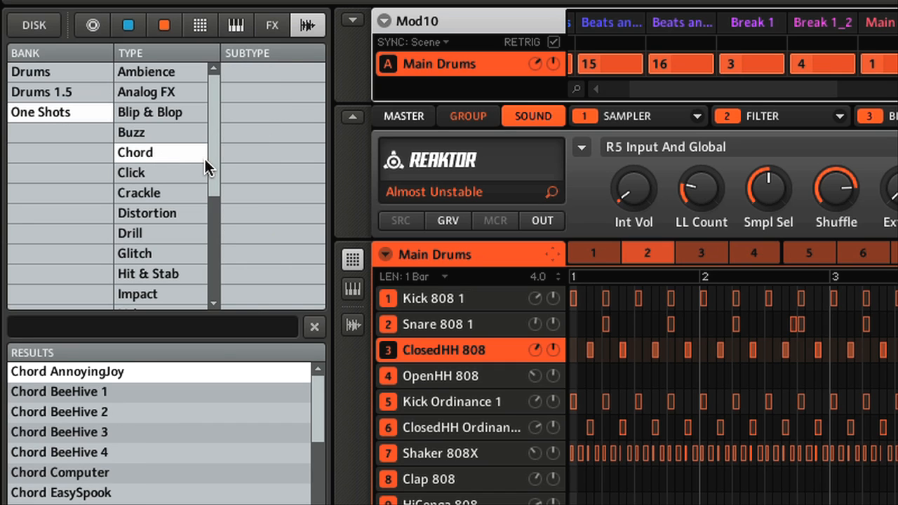
mouse_move(96, 392)
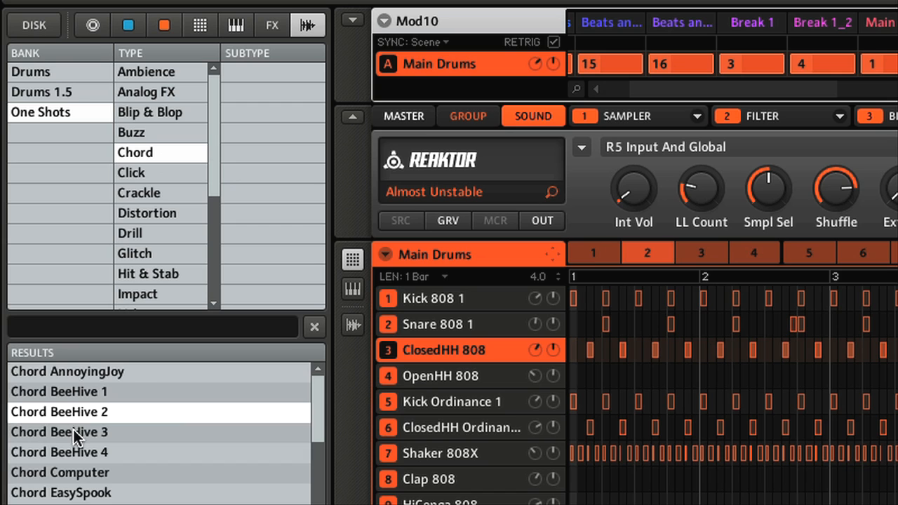
drag(60, 432, 403, 375)
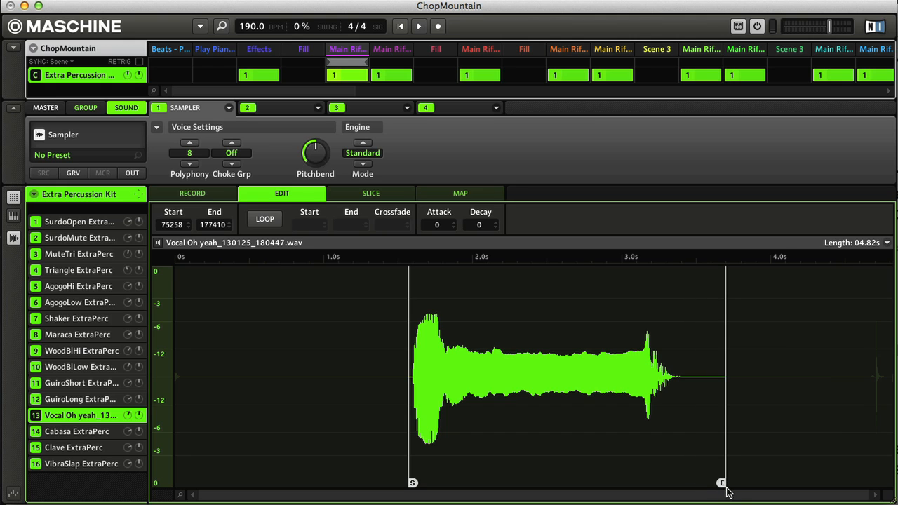
Pull the vocal sample's end marker earlier, Truncate to 1.80 s, and view the Record tab
drag(722, 483, 679, 481)
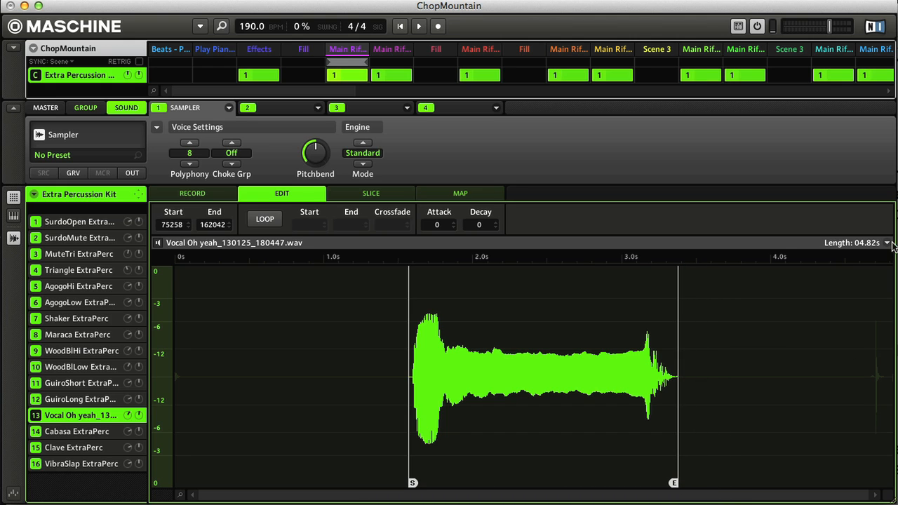
click(887, 242)
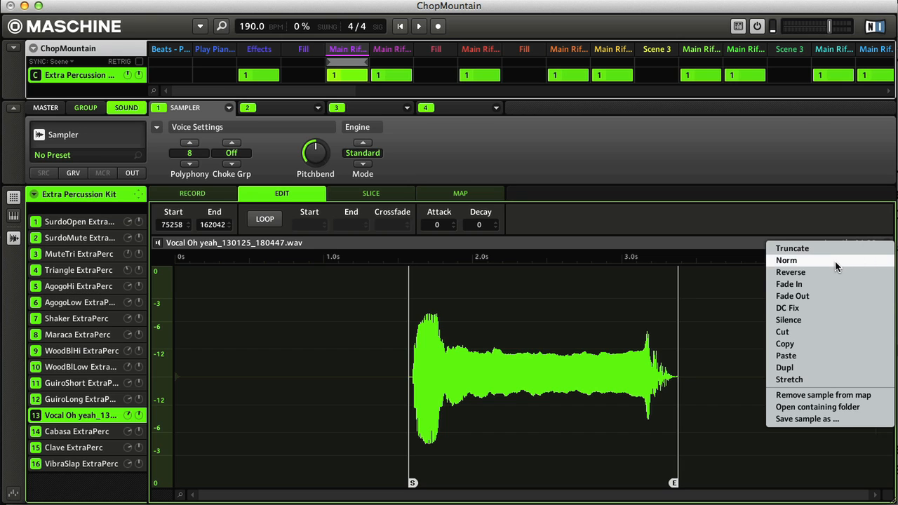
mouse_move(817, 252)
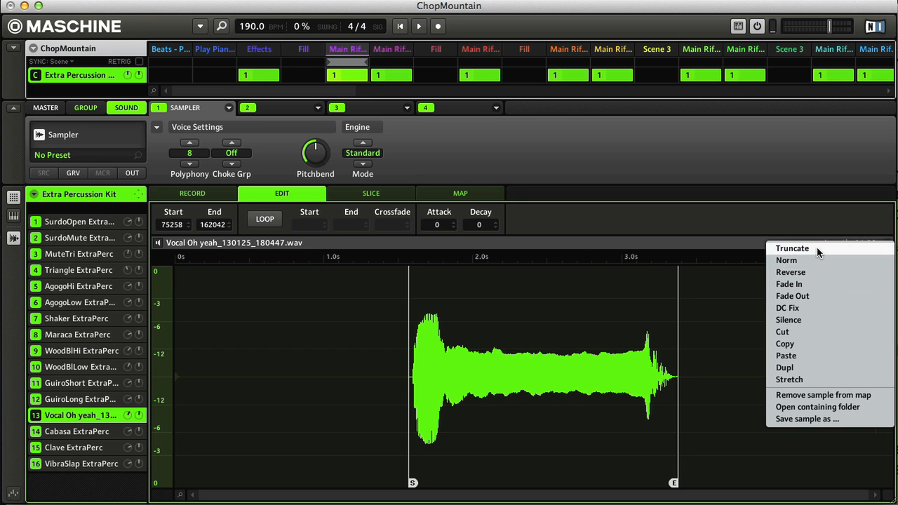
click(792, 247)
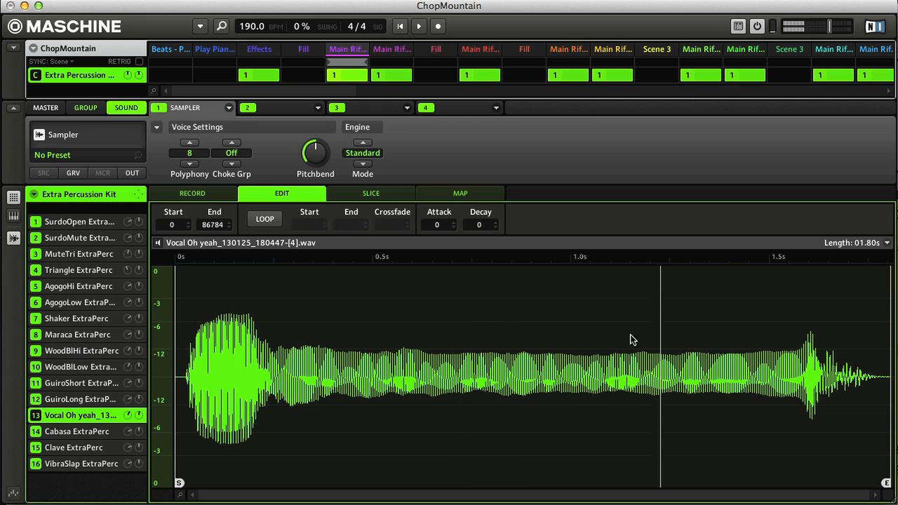
click(193, 193)
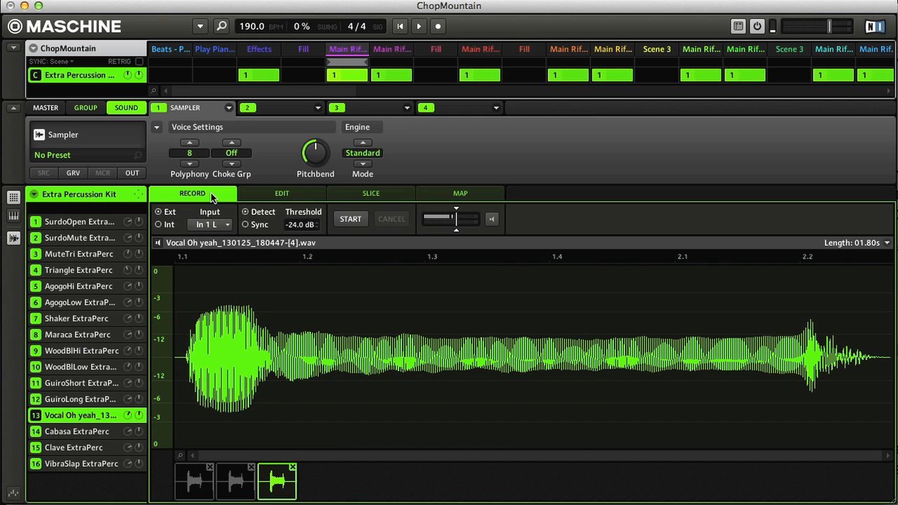
click(350, 218)
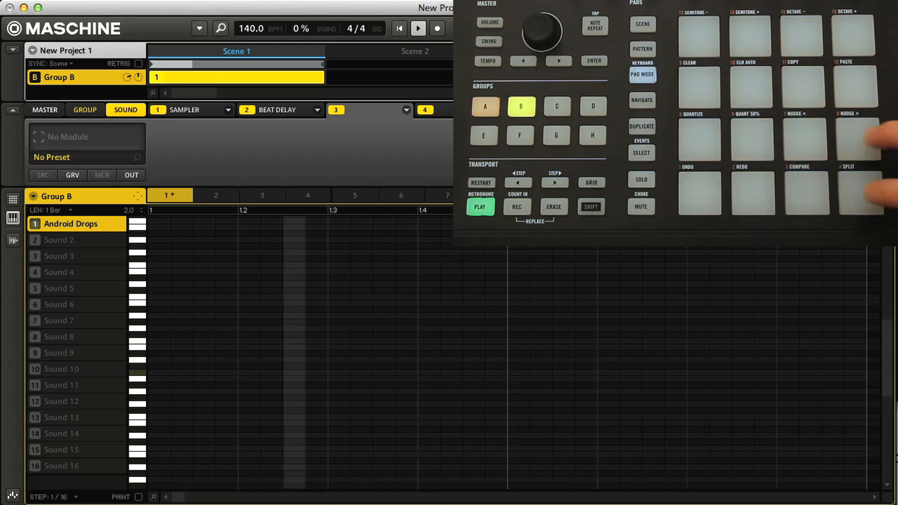
Record a rising one-bar Android Drops melody into Group B's pattern
click(516, 206)
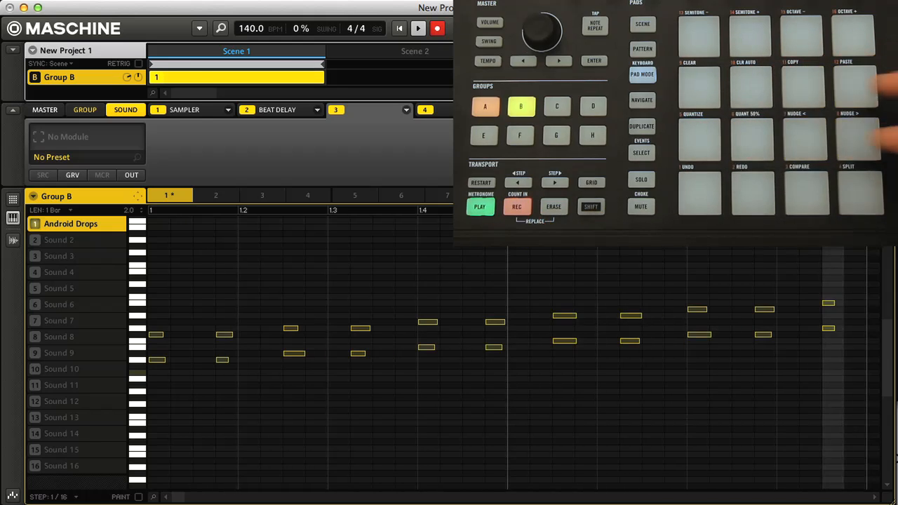
click(437, 28)
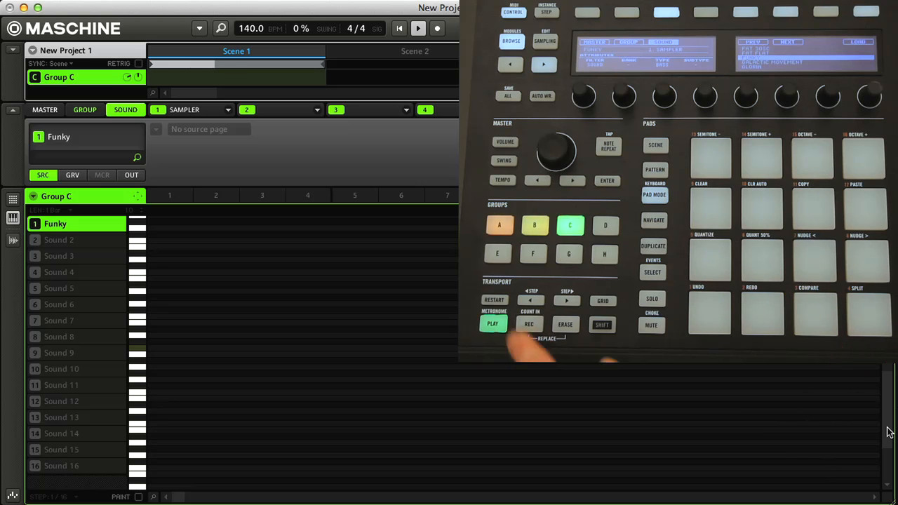
Load Gloria into Group C and record three short notes
click(529, 324)
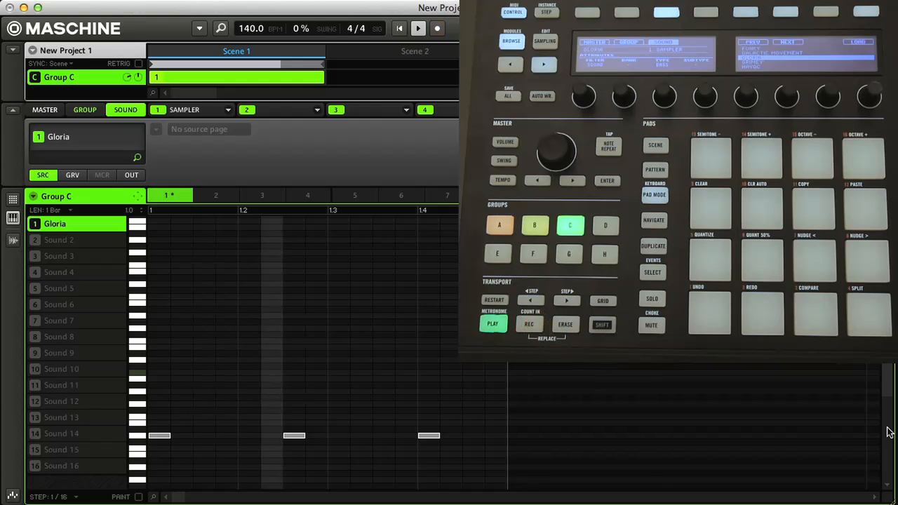
click(535, 225)
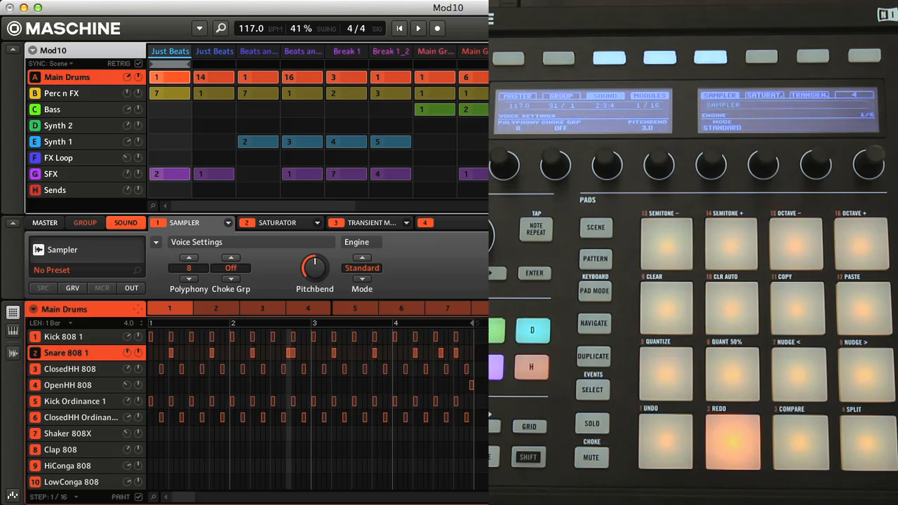
Load Mod10 and show its Main Drums patterns and scenes on the pads
click(593, 390)
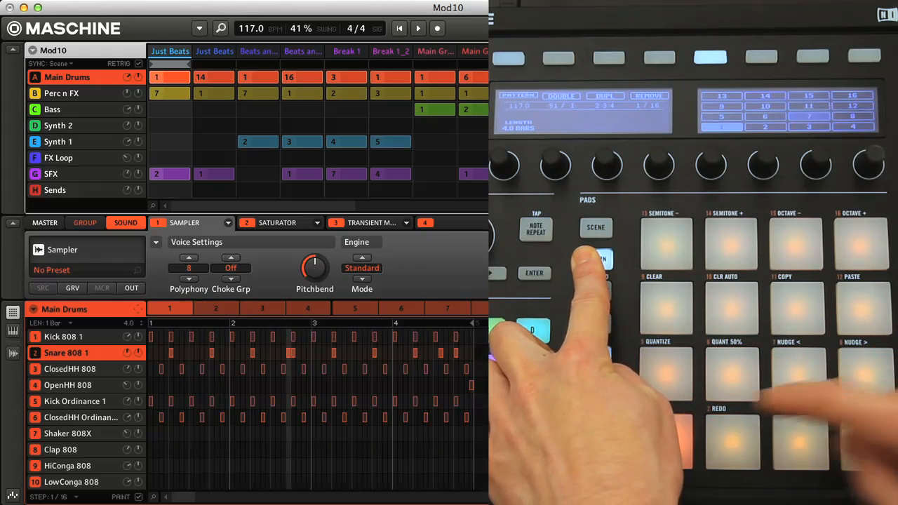
click(596, 228)
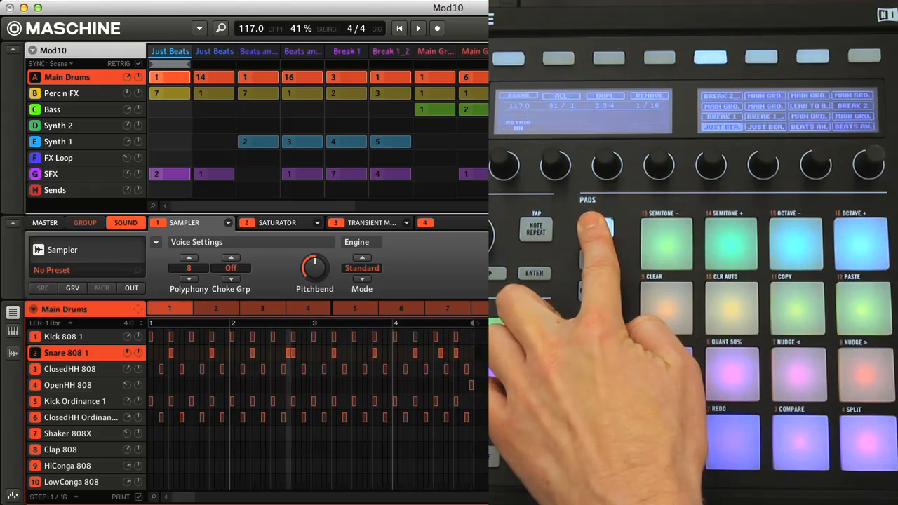
click(346, 51)
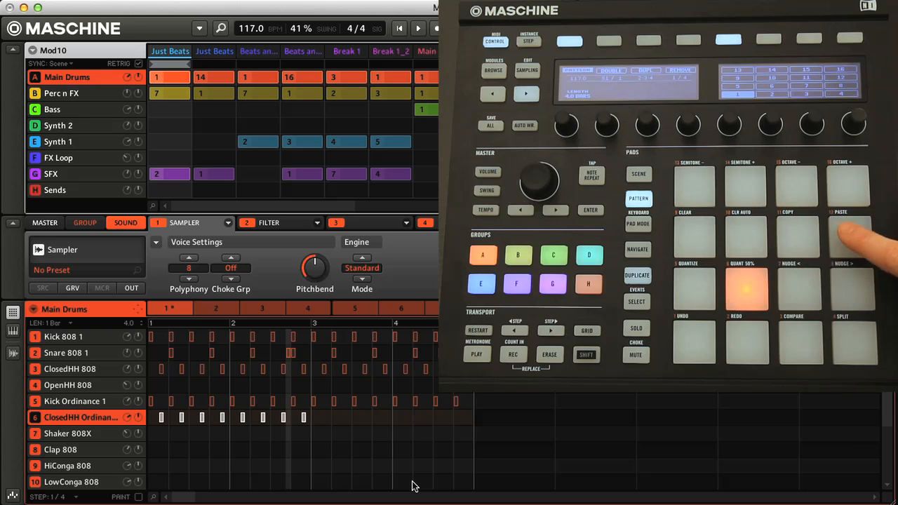
Add more closed hi-hat hits, then show the Perc n FX group's Chord Troni pattern
click(586, 355)
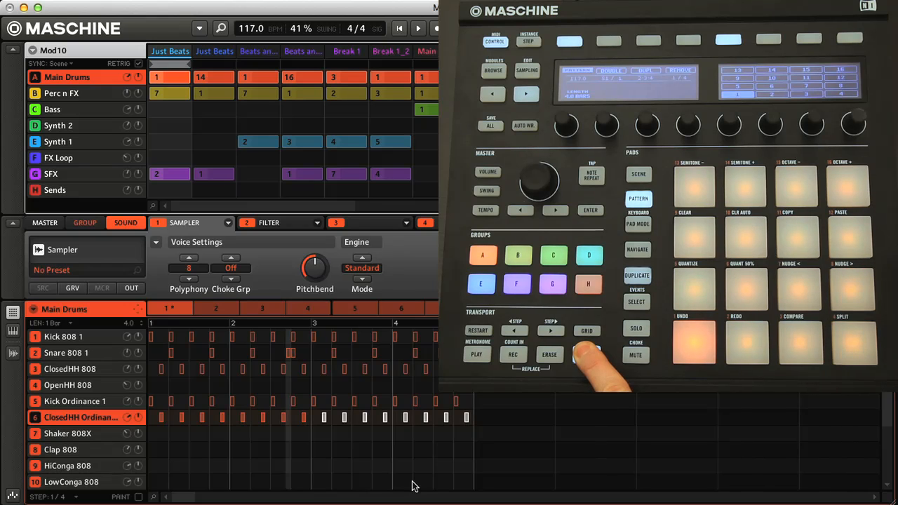
click(549, 355)
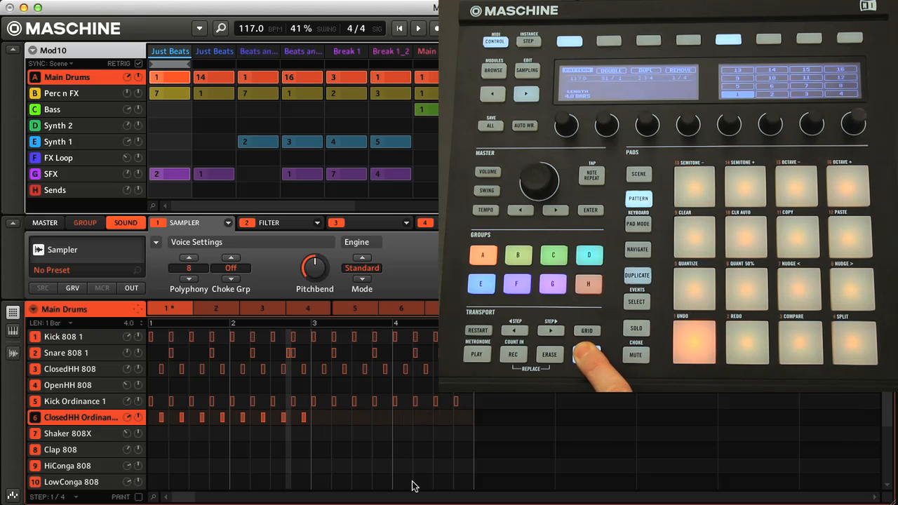
click(587, 355)
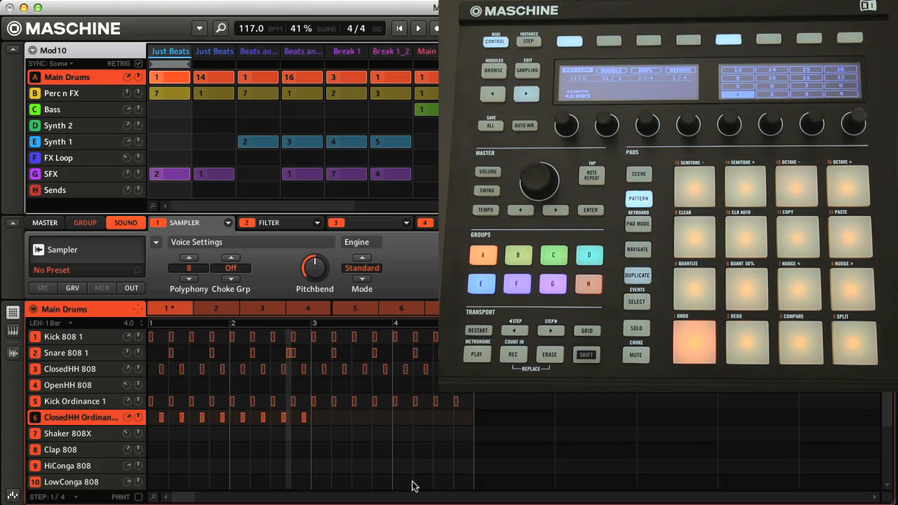
click(586, 354)
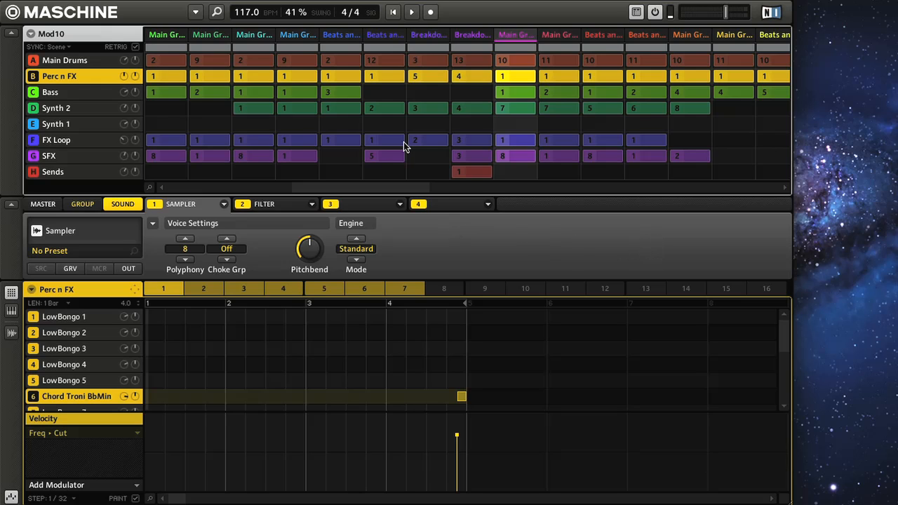
click(196, 12)
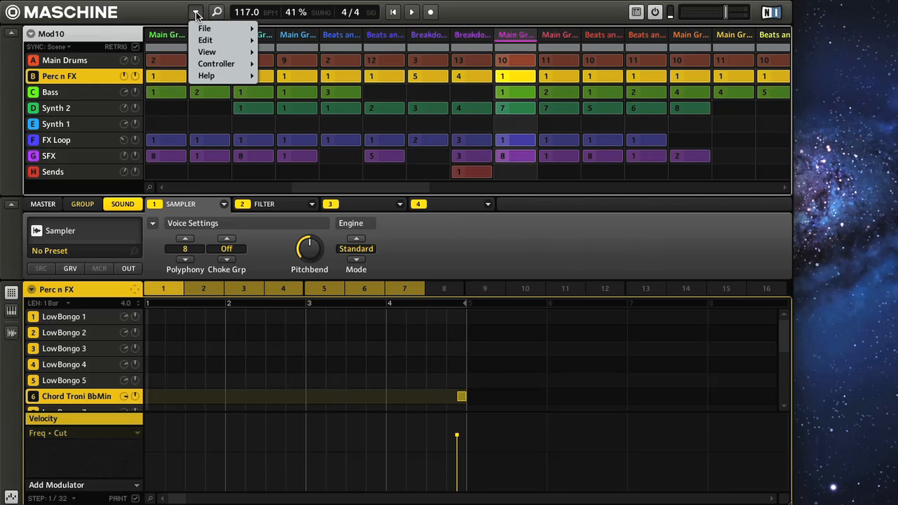
mouse_move(206, 52)
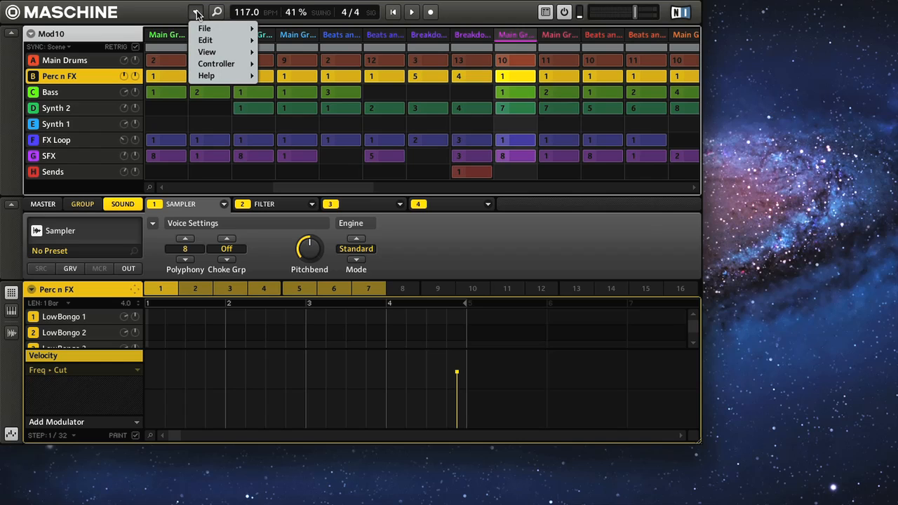
mouse_move(206, 52)
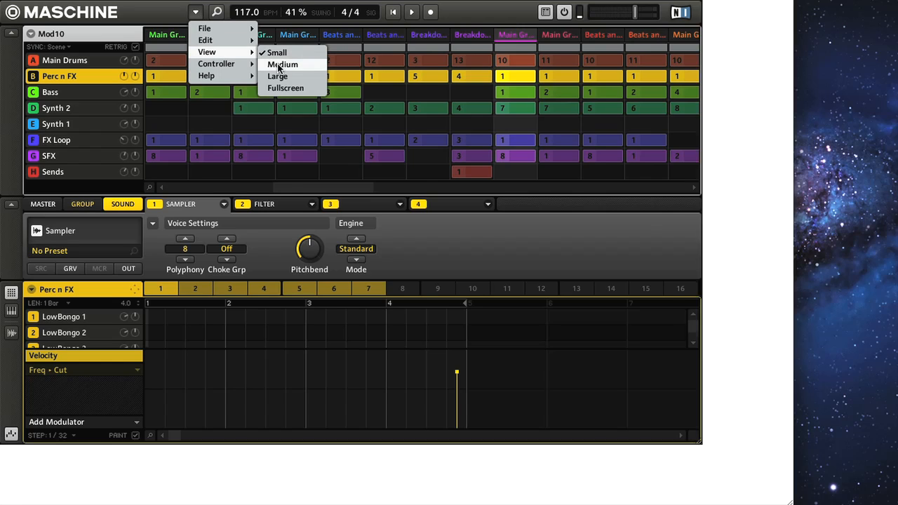
click(278, 75)
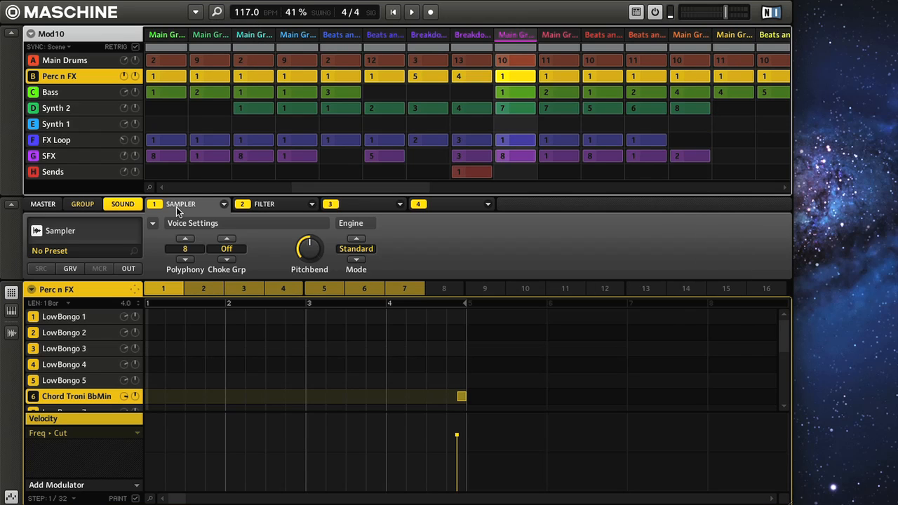
Collapse the plug-in Control panel and minimise the Arranger to the Perc n FX row
click(11, 205)
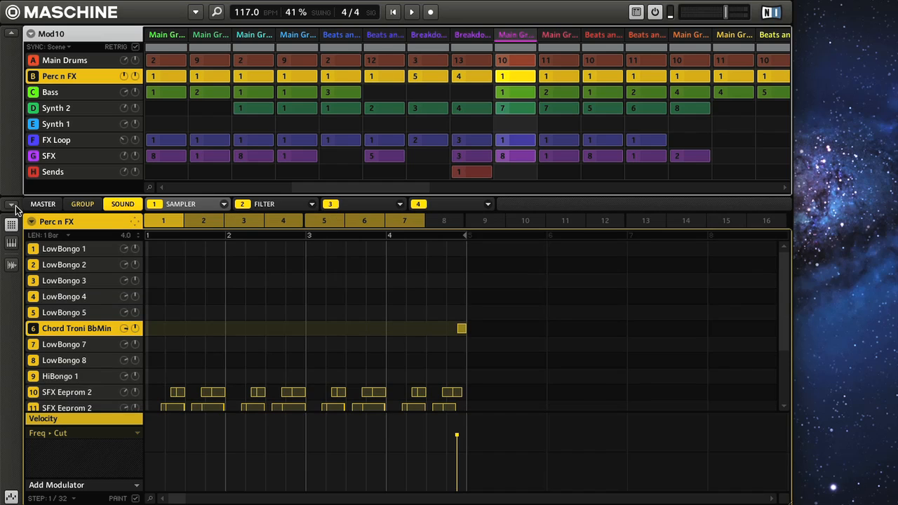
click(12, 34)
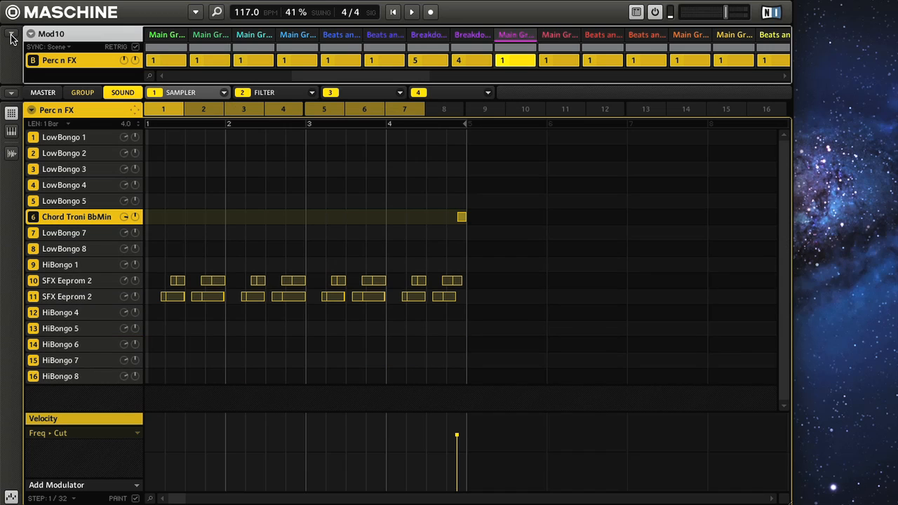
mouse_move(31, 478)
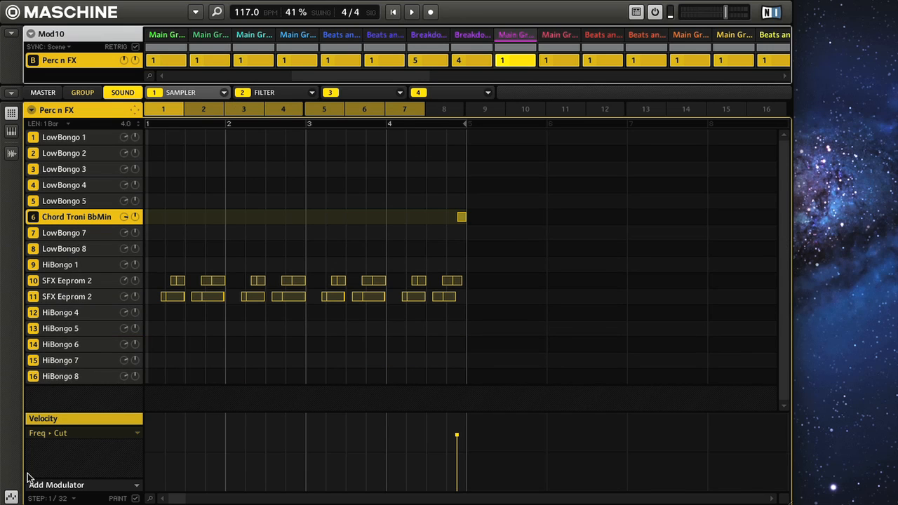